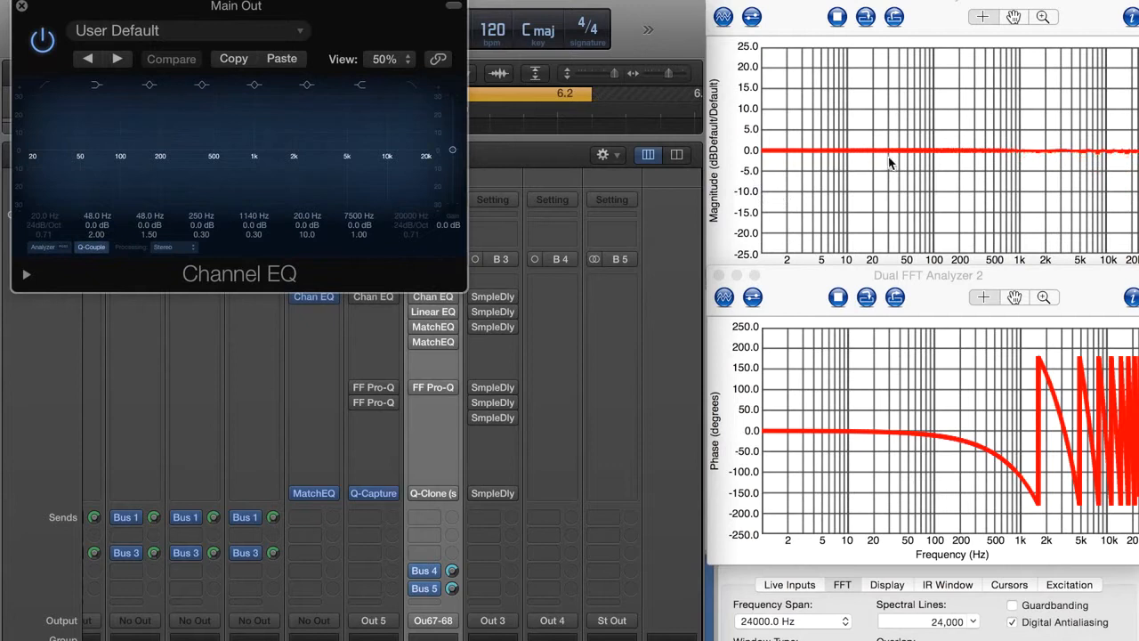
mouse_move(1002, 351)
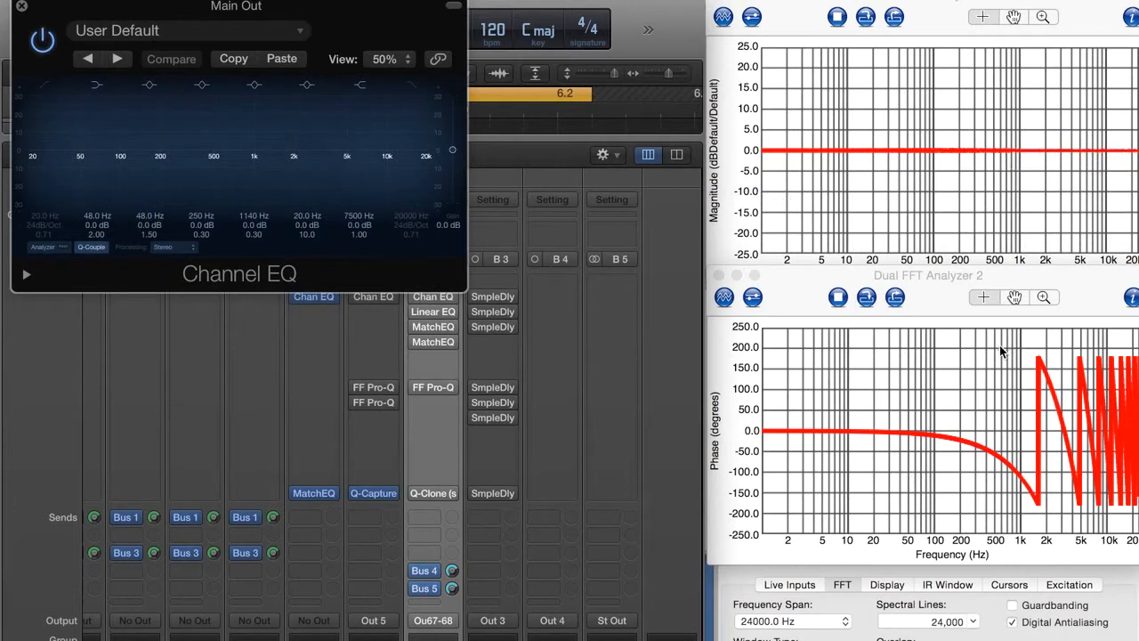
mouse_move(1032, 497)
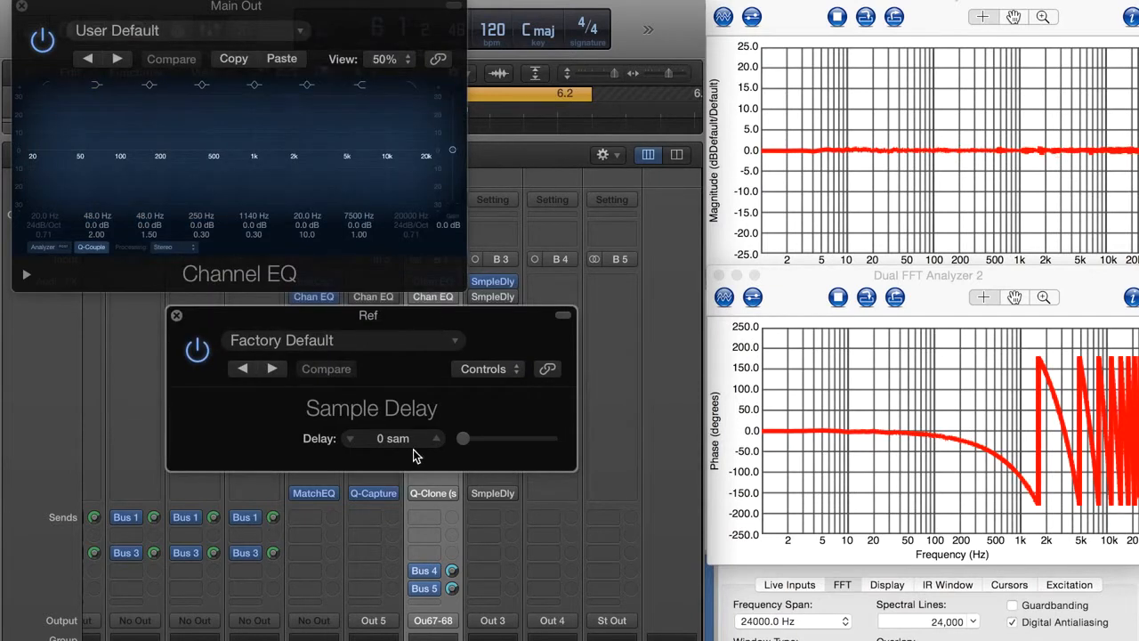
Nudge the reference Sample Delay up three notches to align the clone and reference signals
click(436, 435)
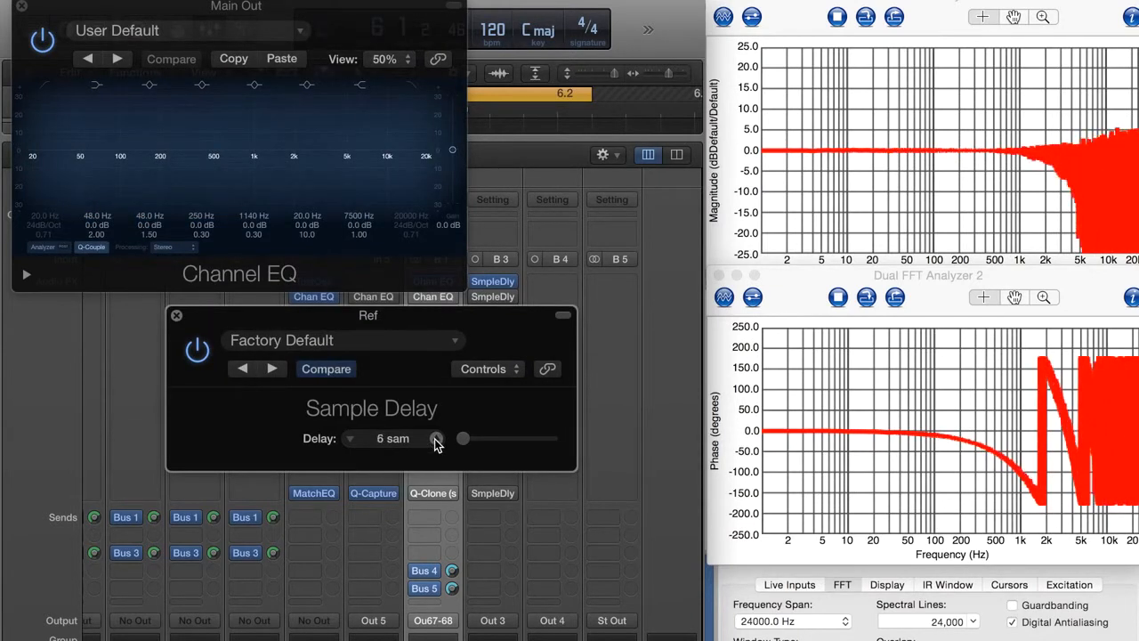
click(437, 438)
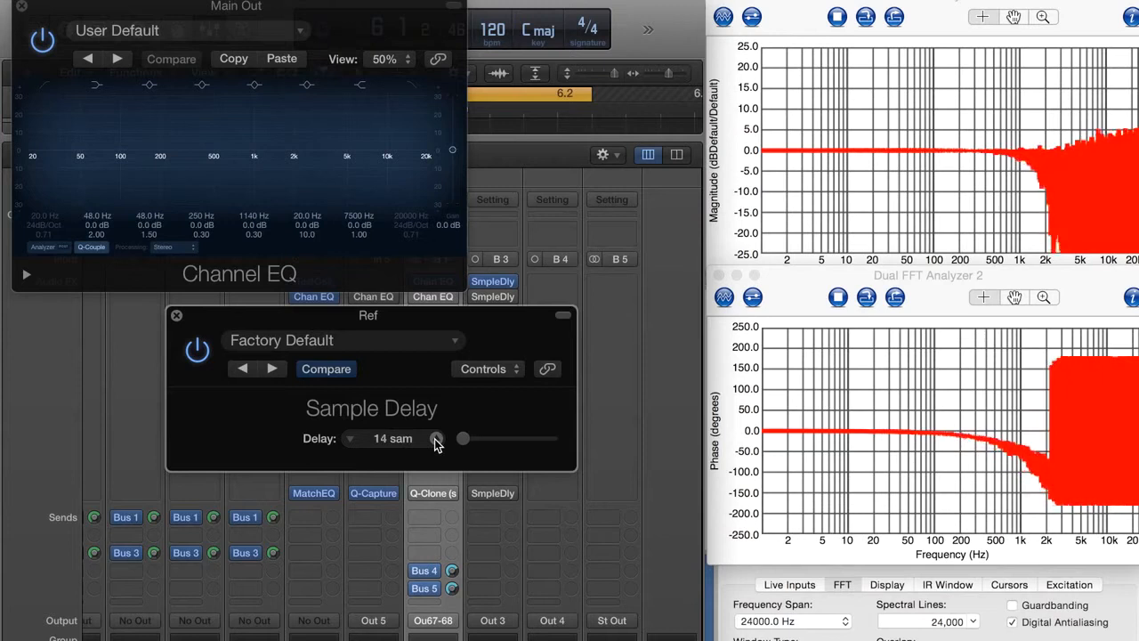
click(437, 435)
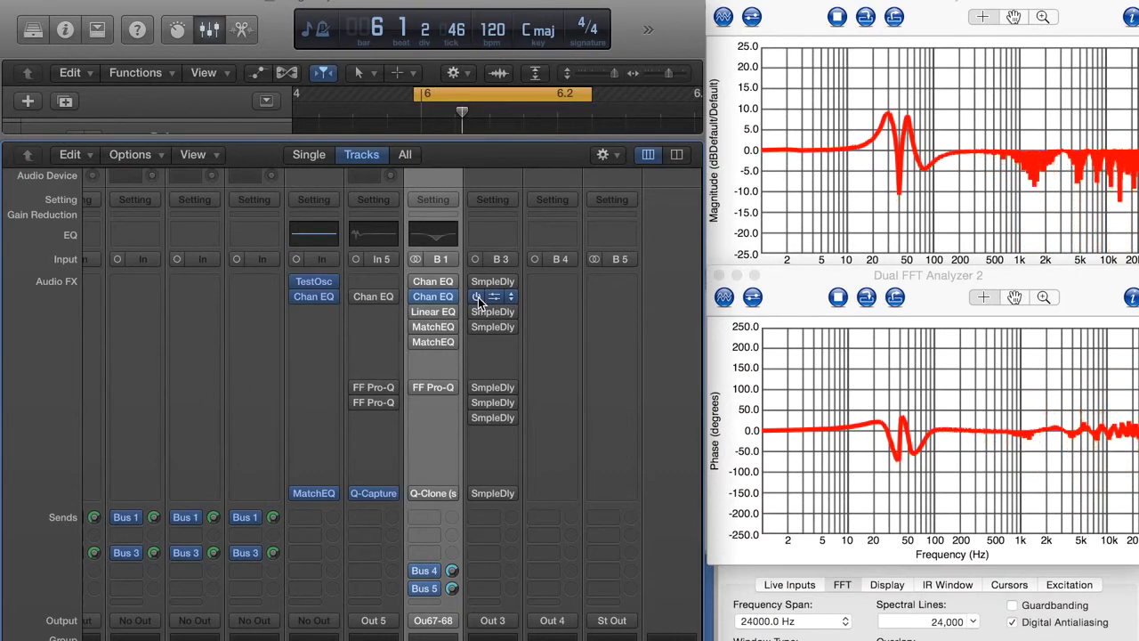
Enable the matching SmpleDly on B3, show the Channel EQ settings and capture the FFT measurement
click(492, 296)
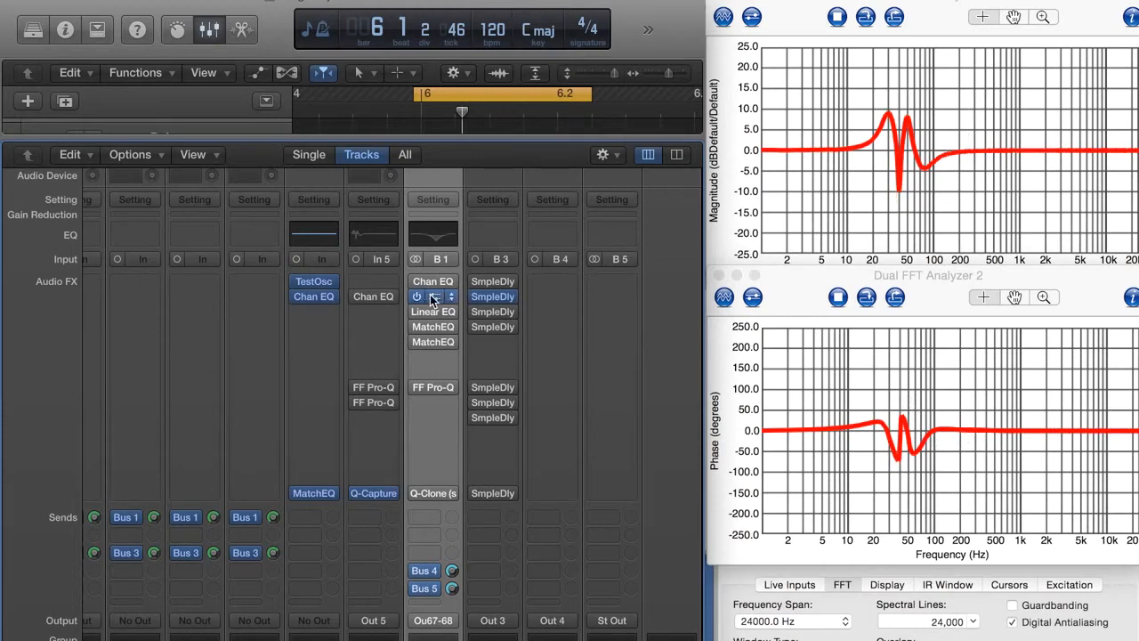
click(434, 281)
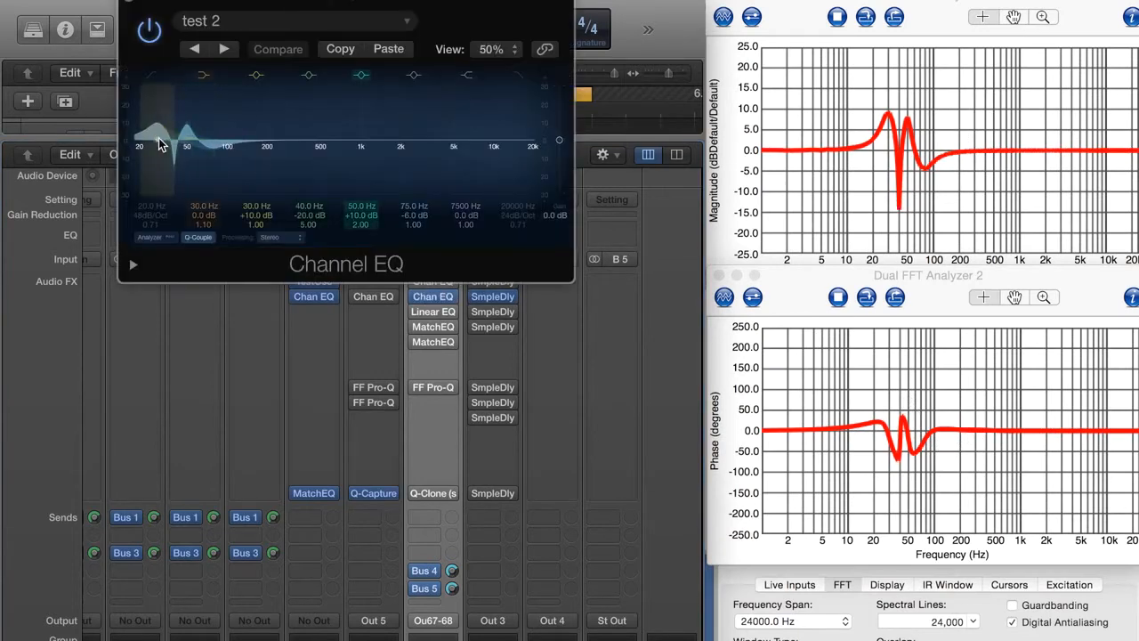
drag(160, 143, 174, 178)
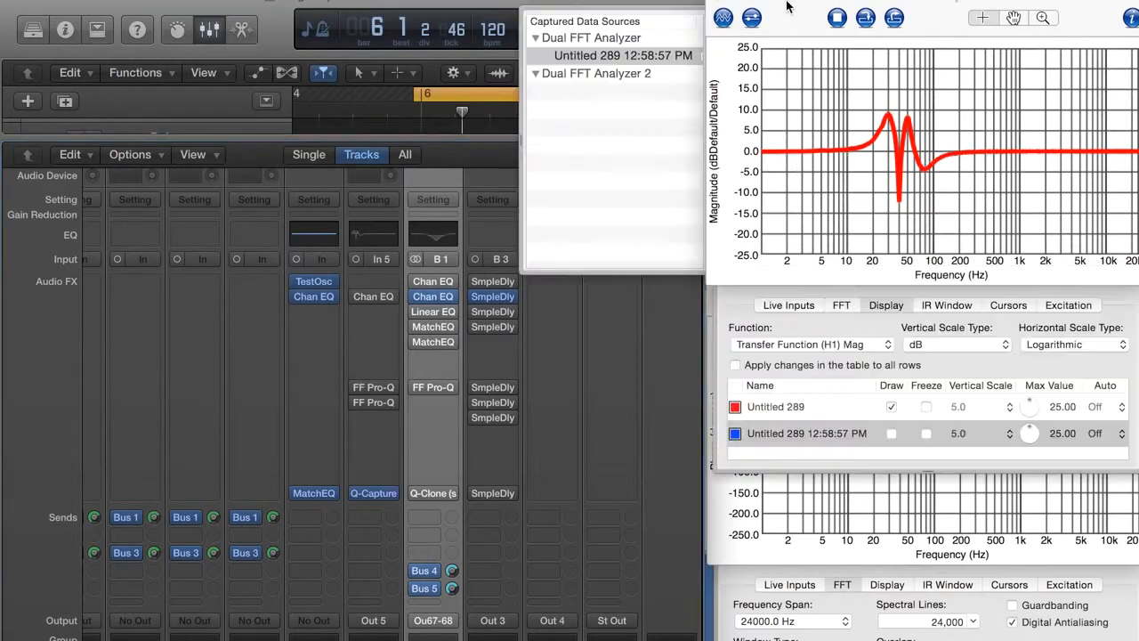
Tick Draw for the captured 'Untitled 289 12:58:57 PM' trace so it overlays the magnitude plot
click(891, 434)
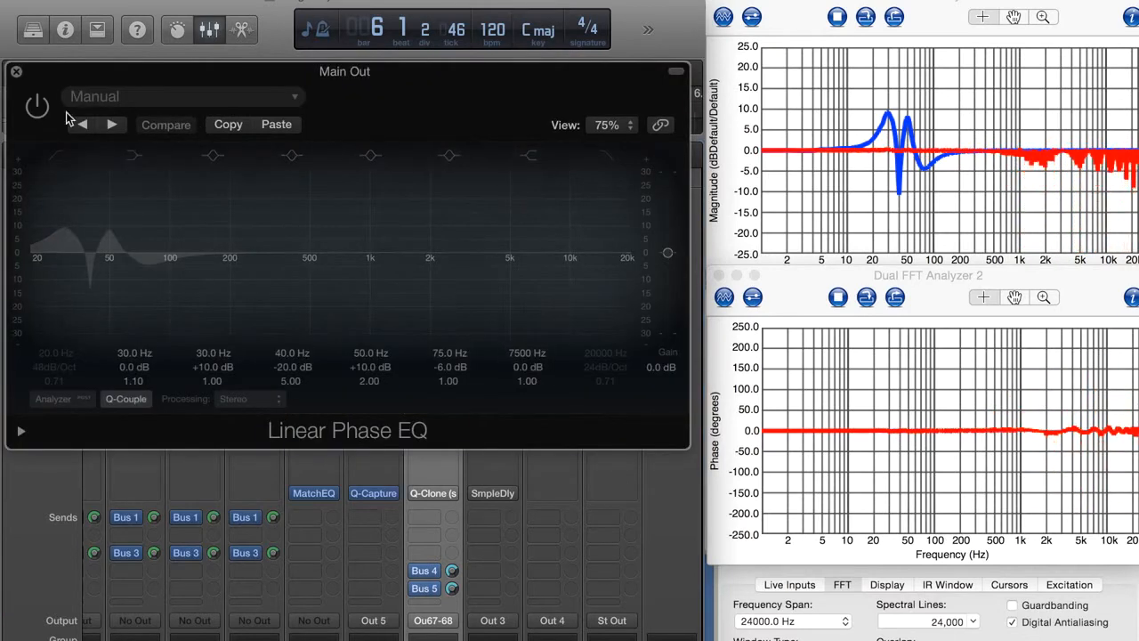
Close the Linear Phase EQ, enable its B1 slot and bring up the 2560-sample reference delay
click(16, 71)
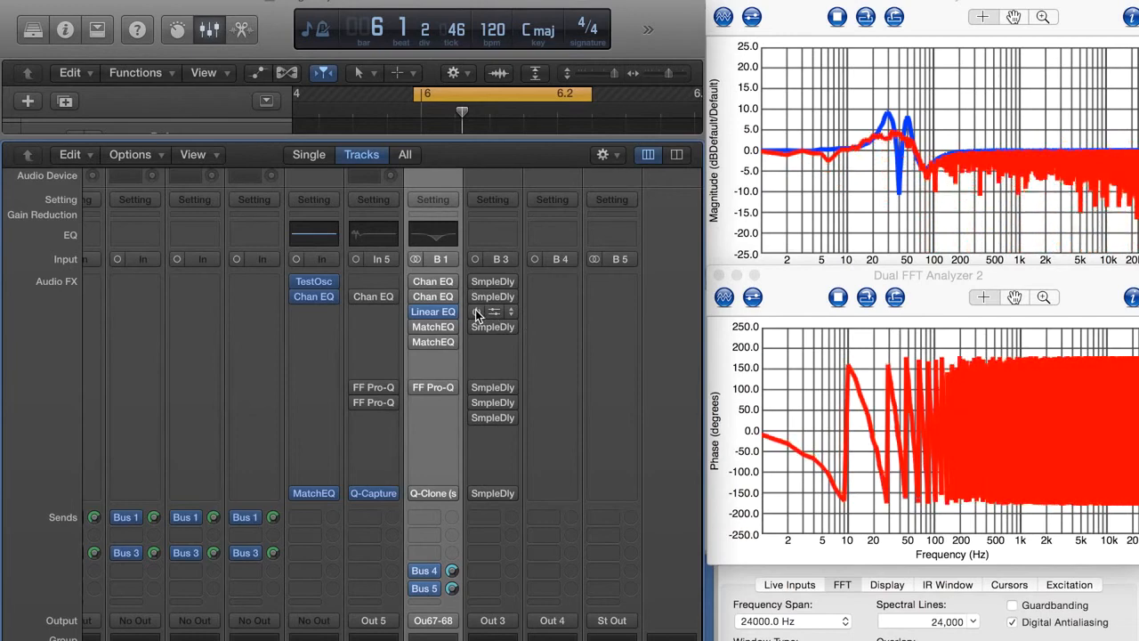
click(478, 311)
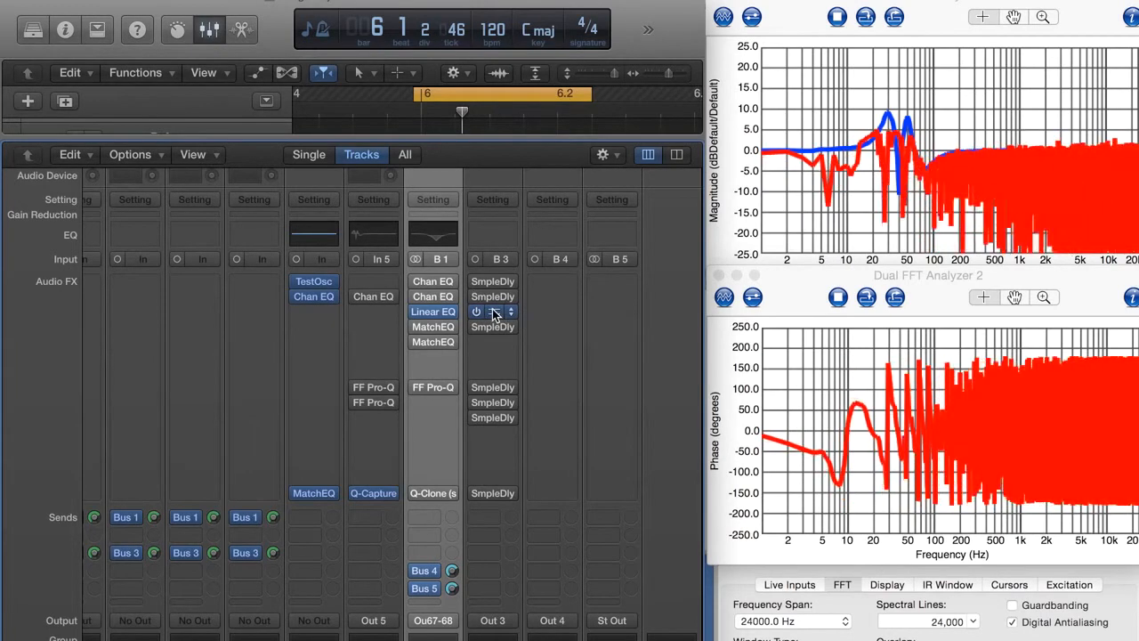
click(492, 312)
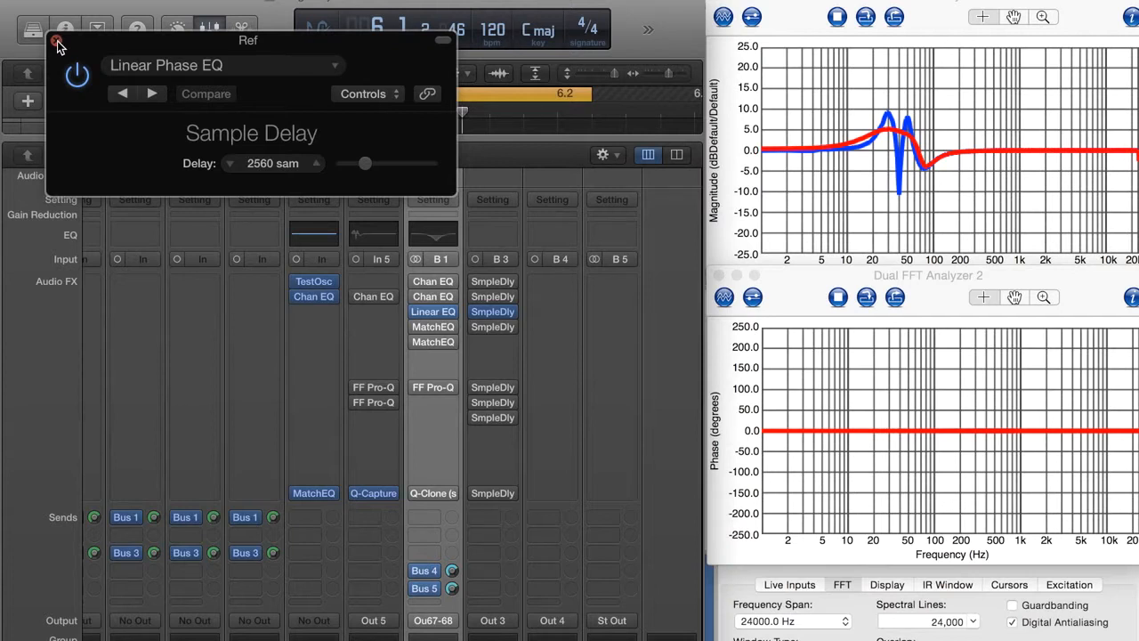
Close the reference delay and the Linear Phase EQ after comparing its broader low-end curve
click(57, 42)
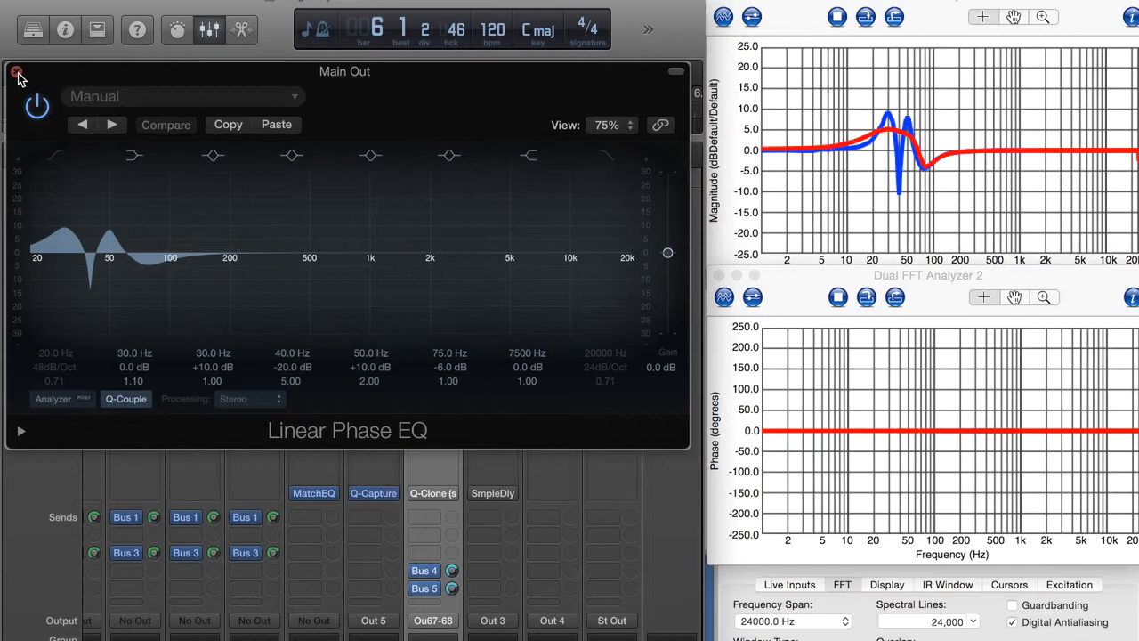
click(16, 72)
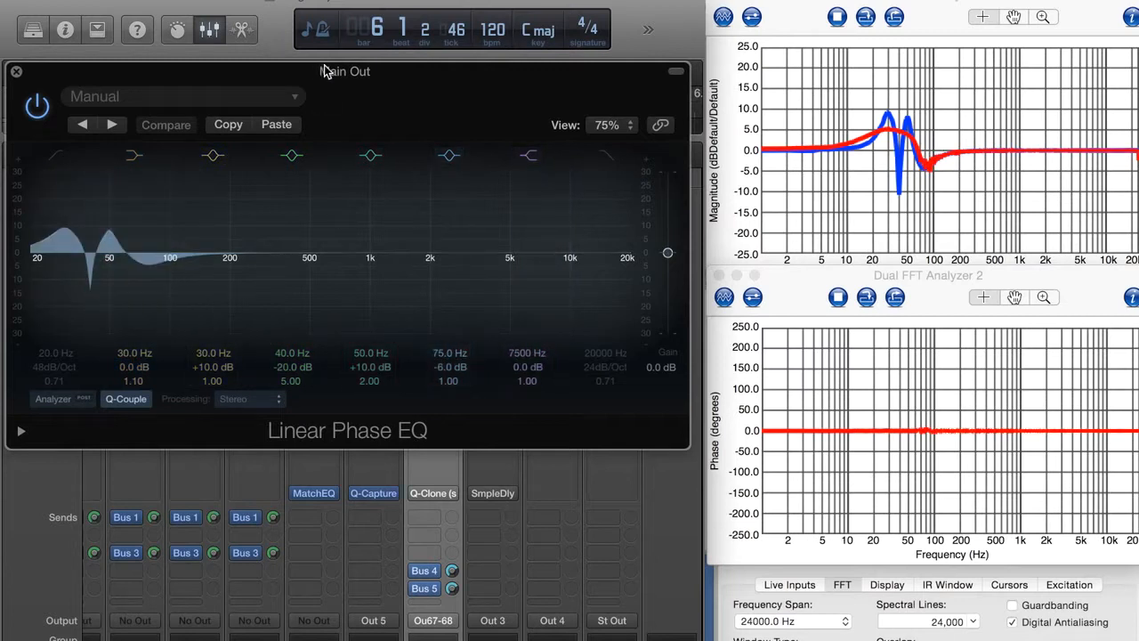
mouse_move(263, 77)
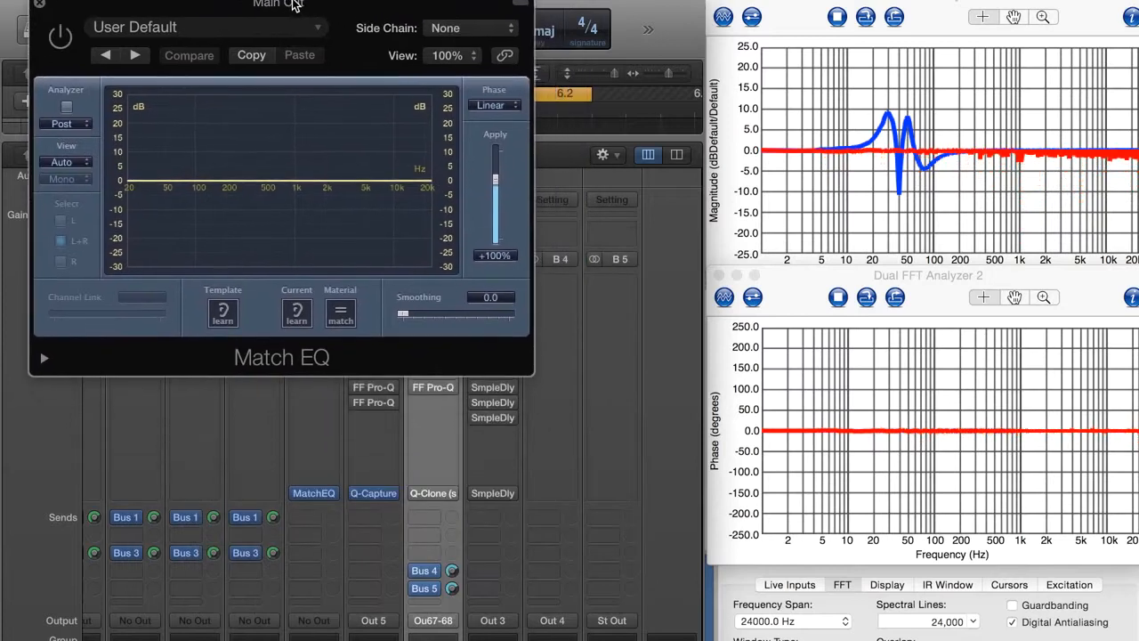
Close Match EQ, enable the 1536-sample reference delay on B3 and reopen Match EQ for shaping
click(494, 105)
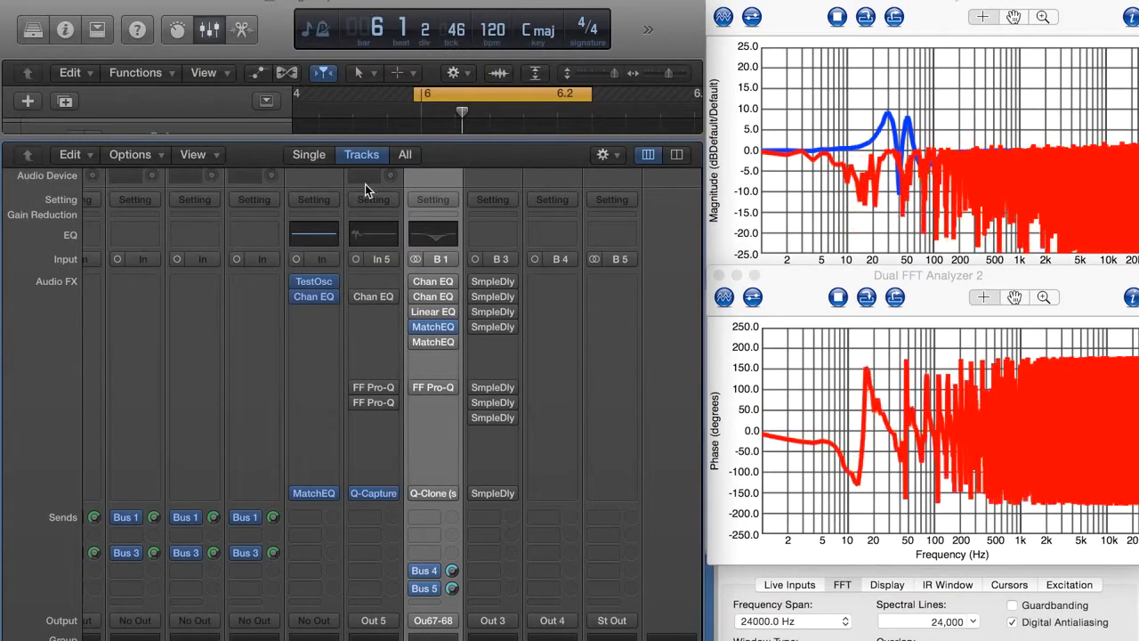
click(433, 312)
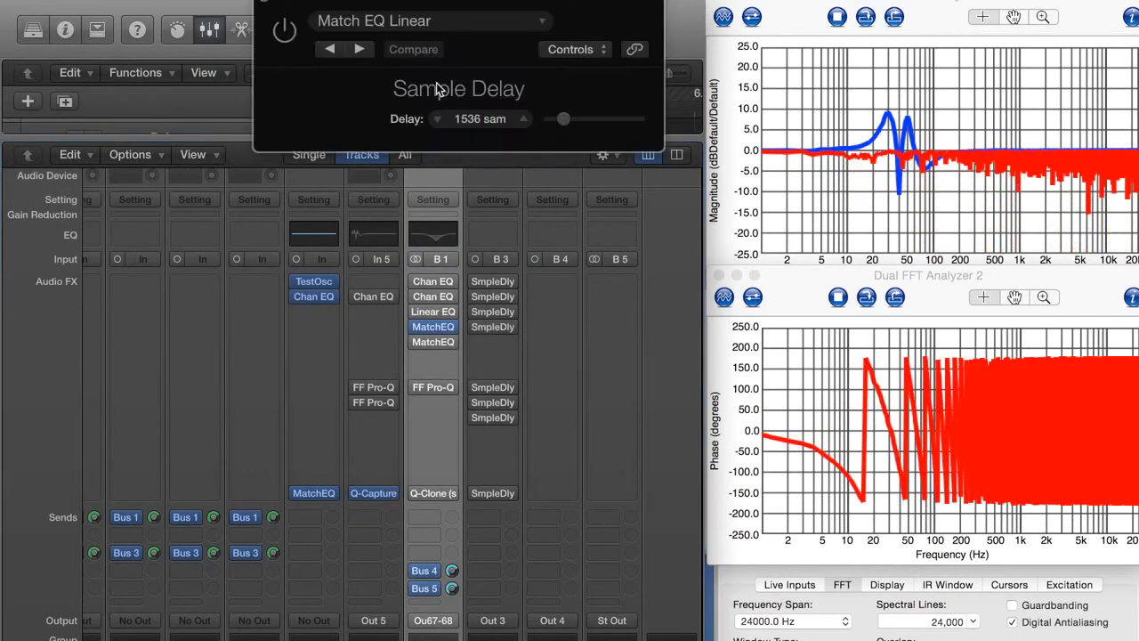
click(493, 327)
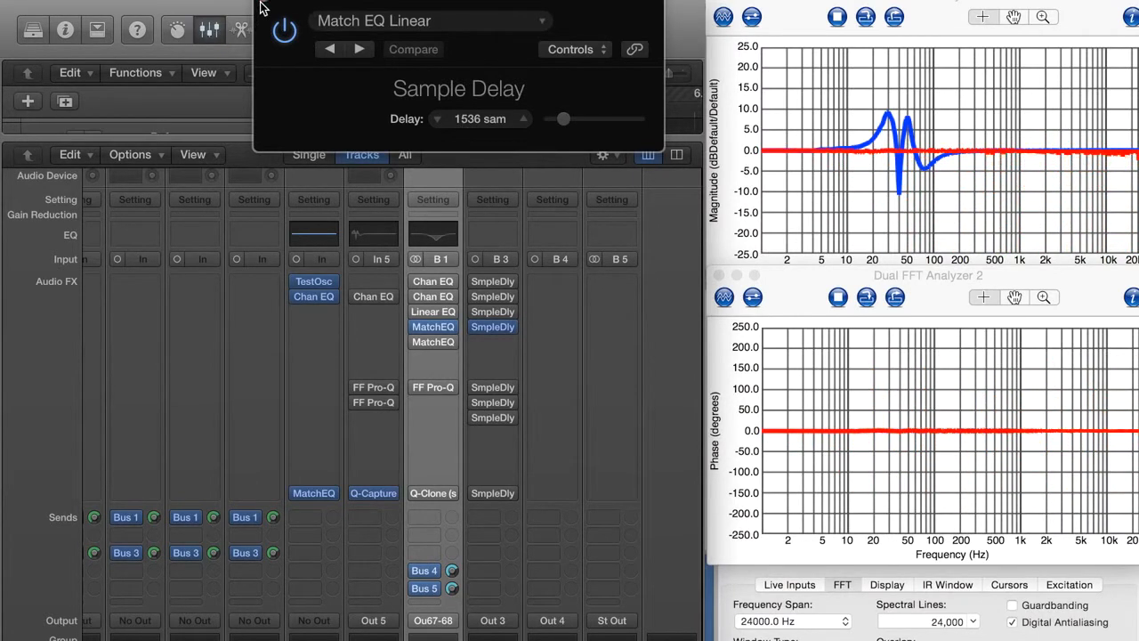
click(433, 327)
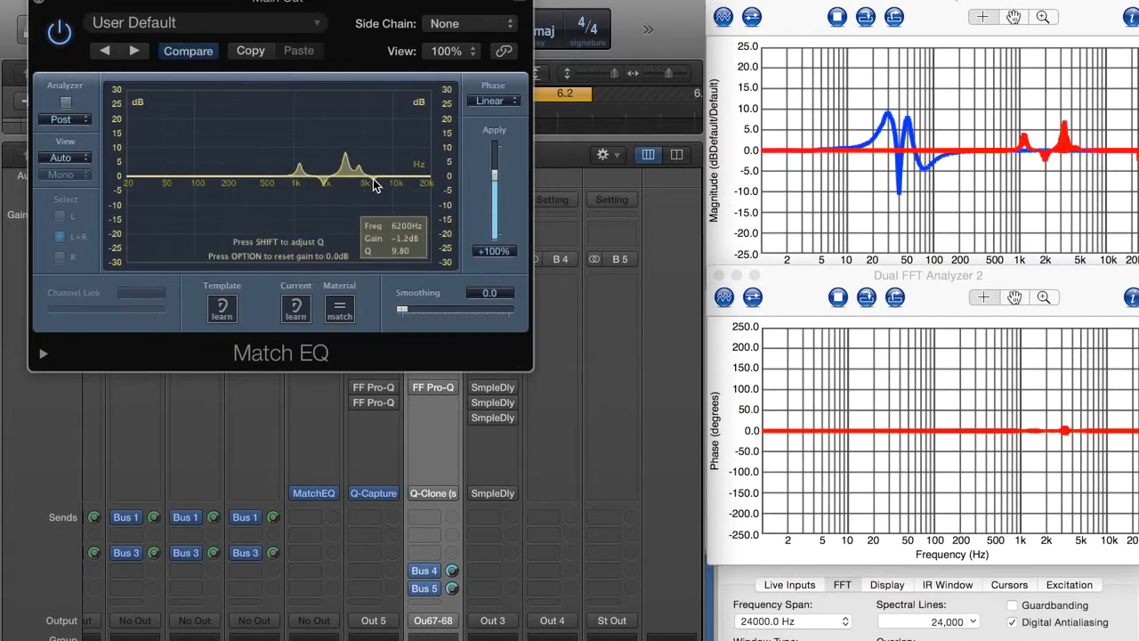
Drag high-frequency boosts and cuts into the Match EQ curve, then reach for its preset menu
drag(374, 183, 370, 164)
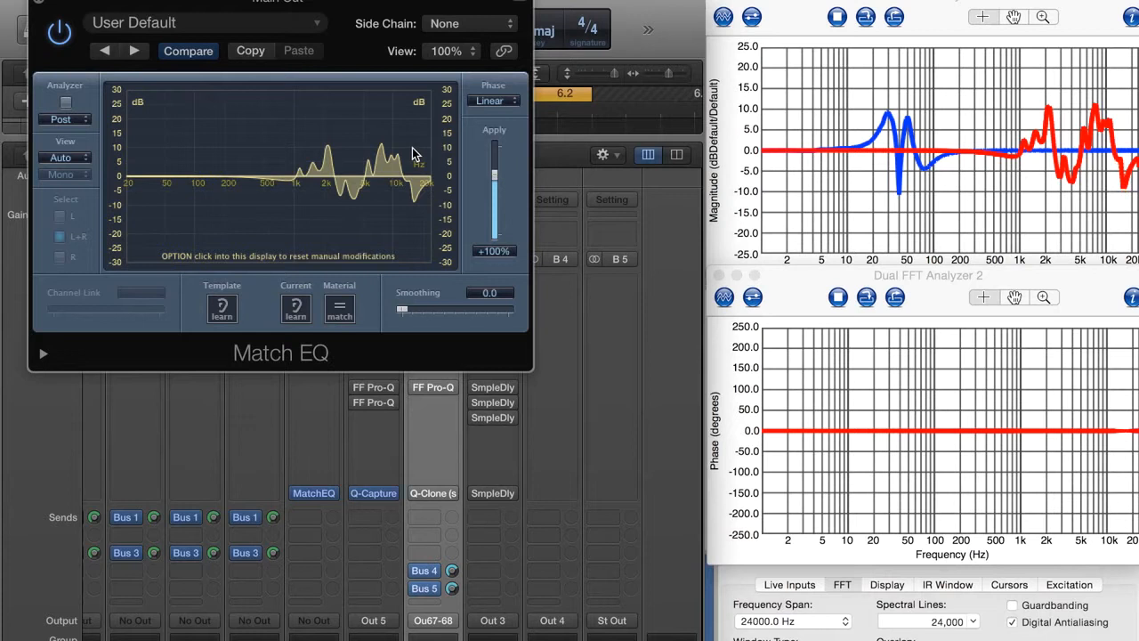
mouse_move(340, 135)
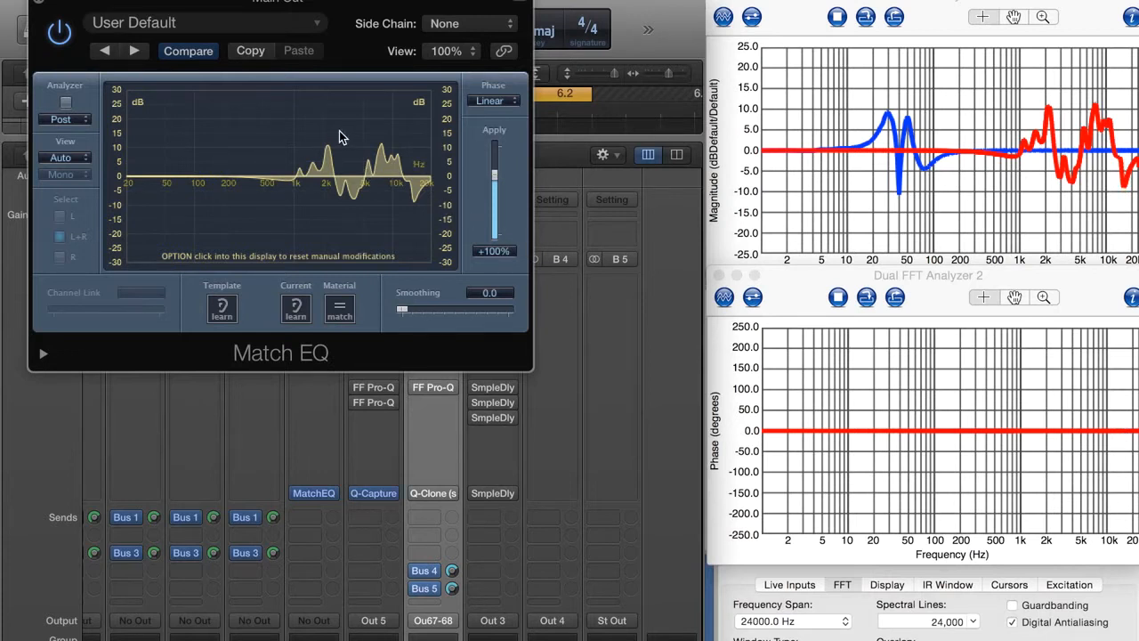
click(205, 22)
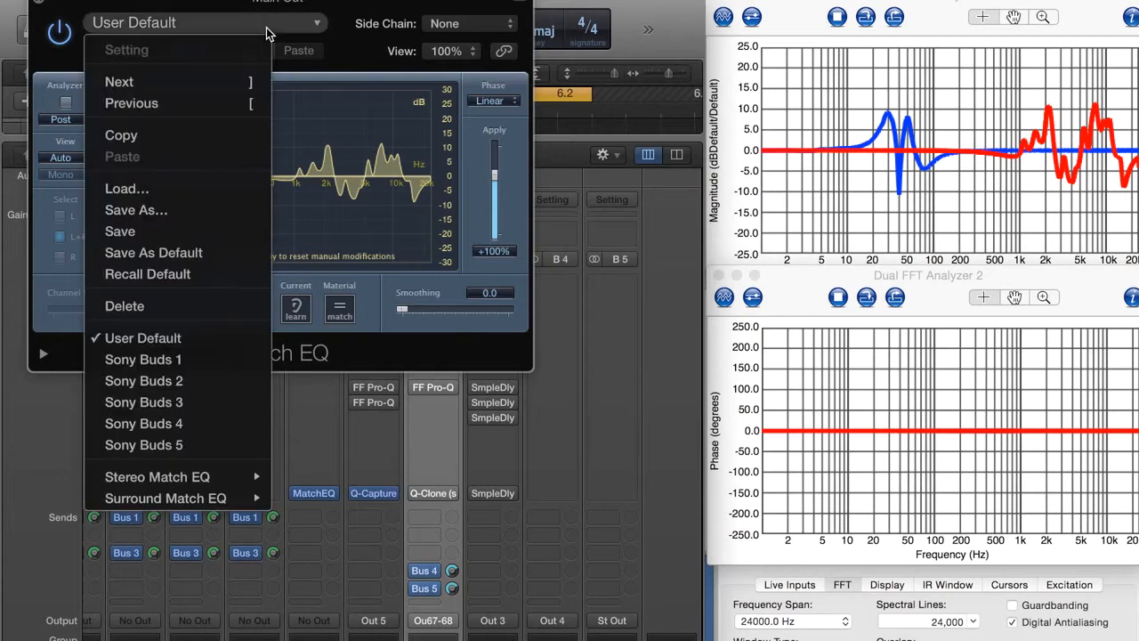
mouse_move(148, 275)
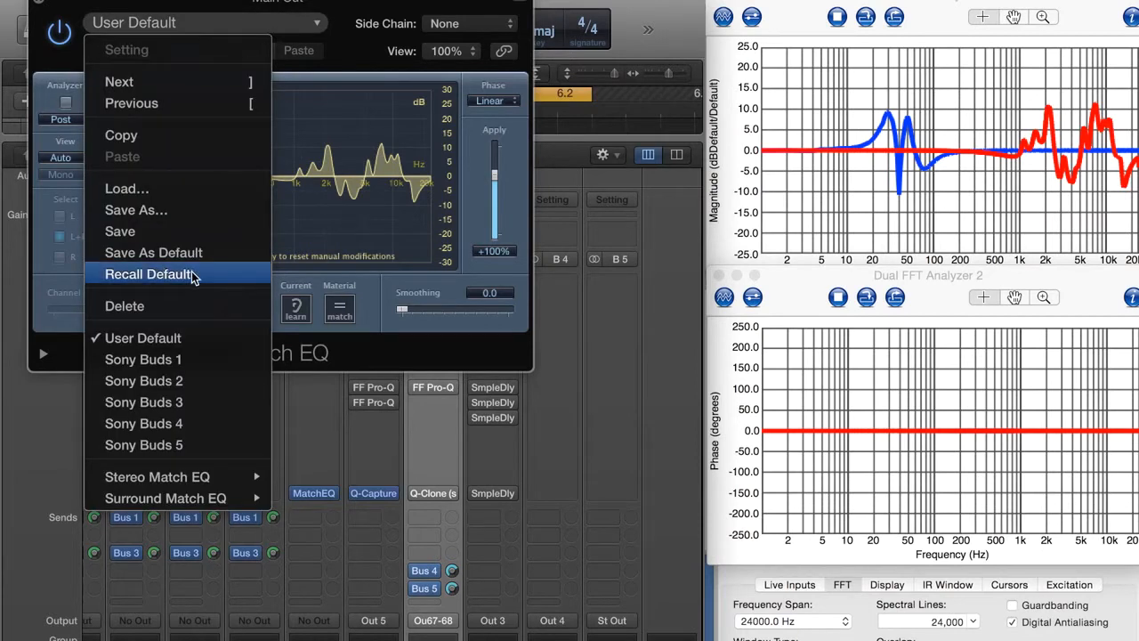
Recall Default, then draw a boost near 49 Hz, a cut near 41 Hz and a -9.6 dB dip at 74 Hz
click(149, 273)
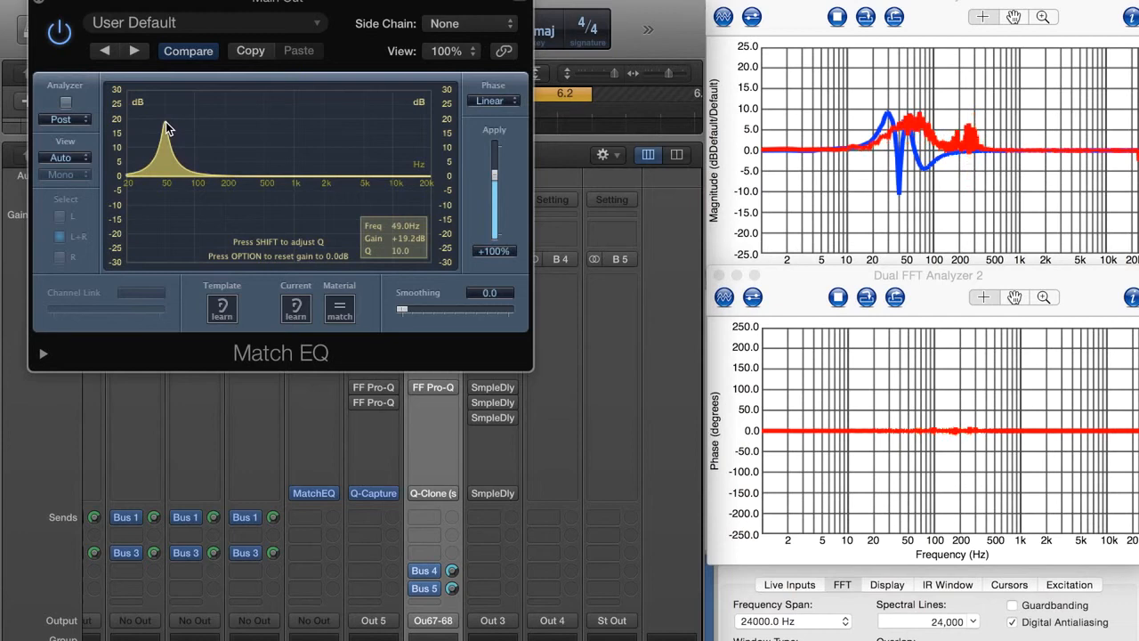
drag(165, 129, 165, 178)
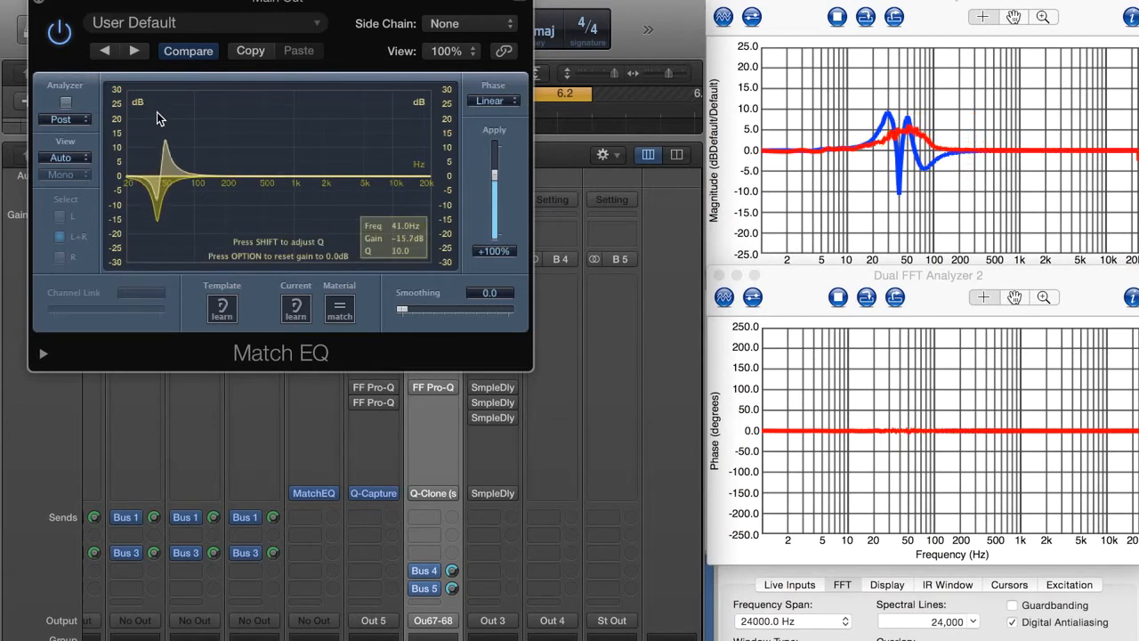
drag(164, 178, 147, 129)
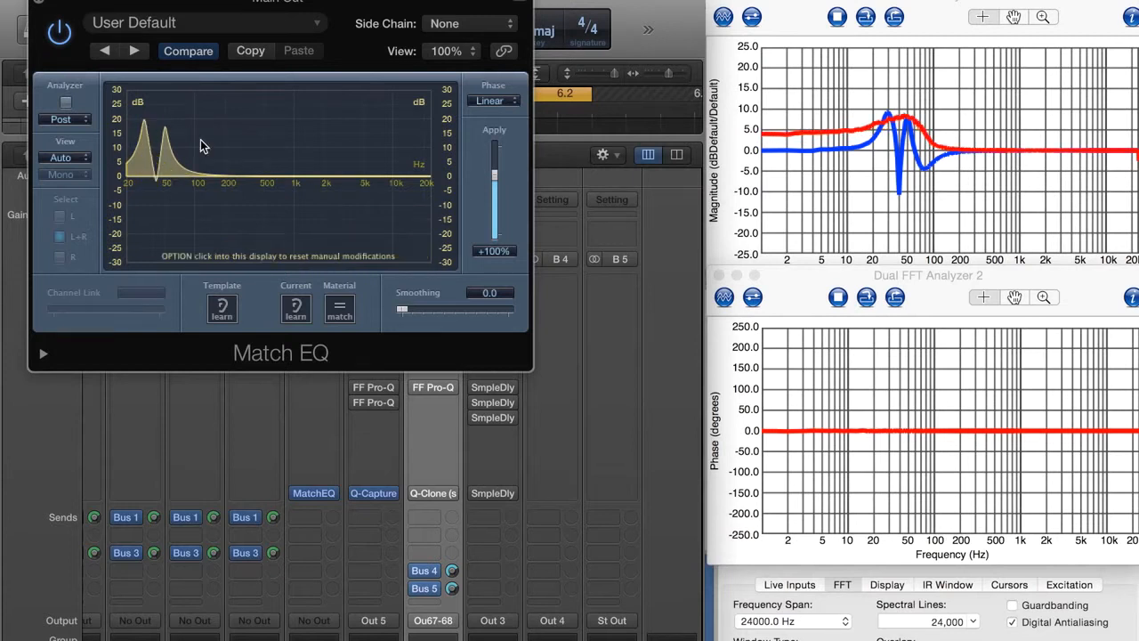
drag(201, 144, 184, 187)
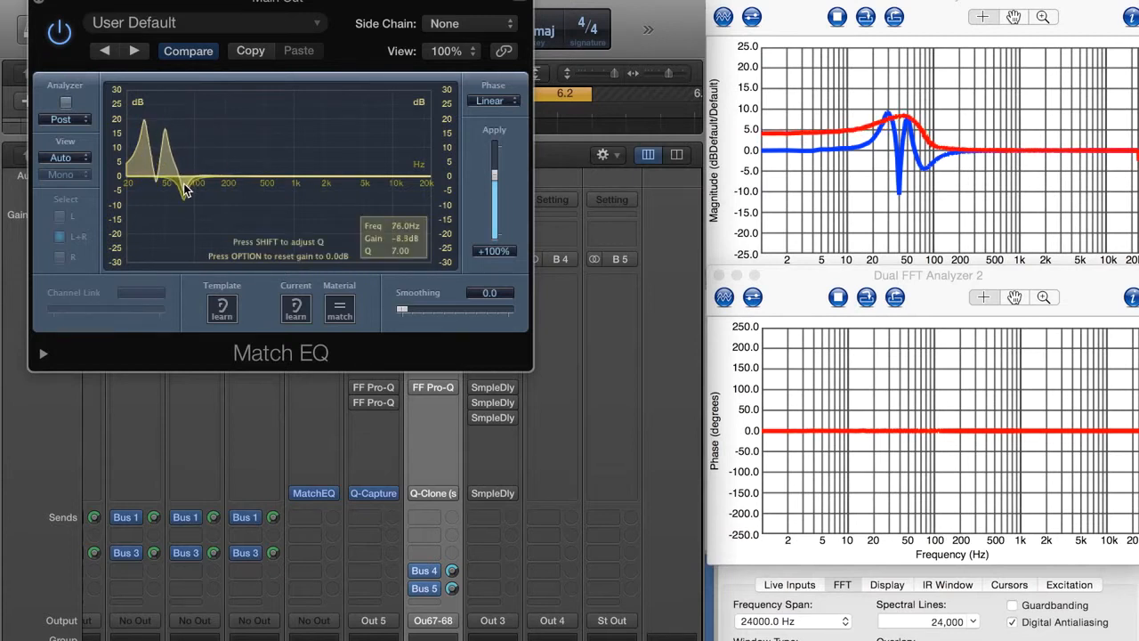
drag(182, 183, 184, 194)
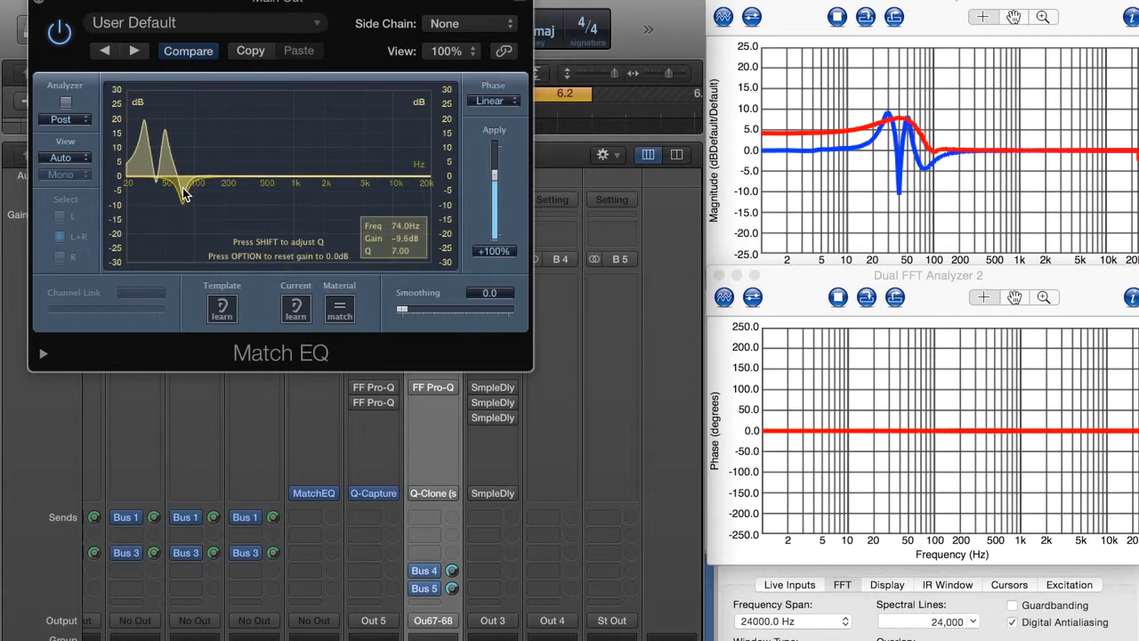
Add a run of small high-frequency boosts and cuts reaching up to 20 kHz
drag(183, 187, 187, 202)
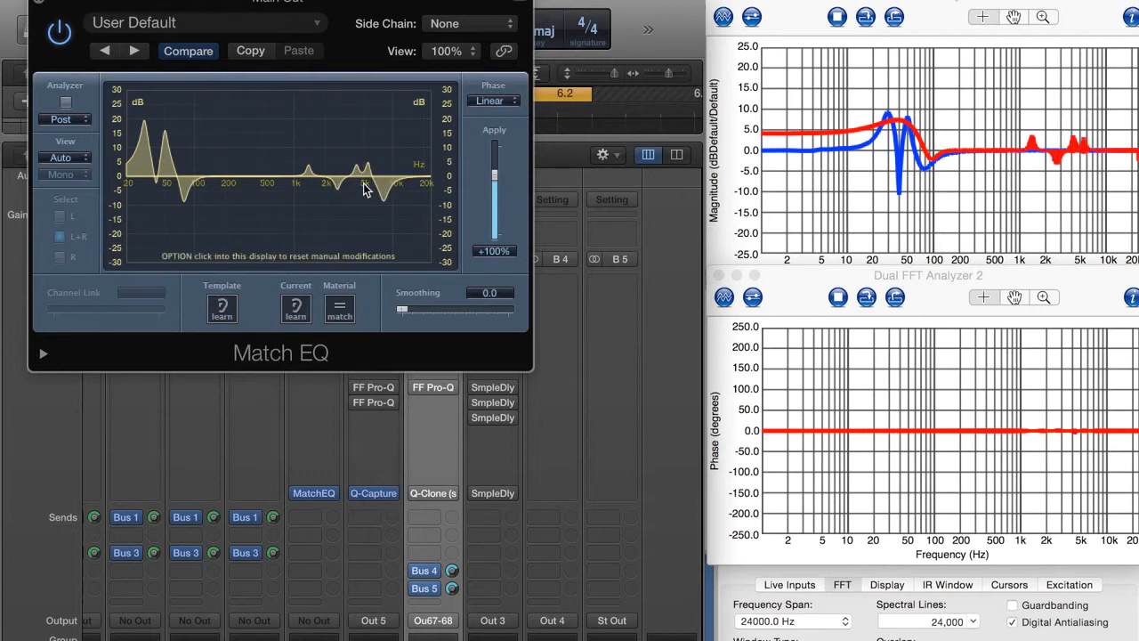
drag(347, 178, 347, 160)
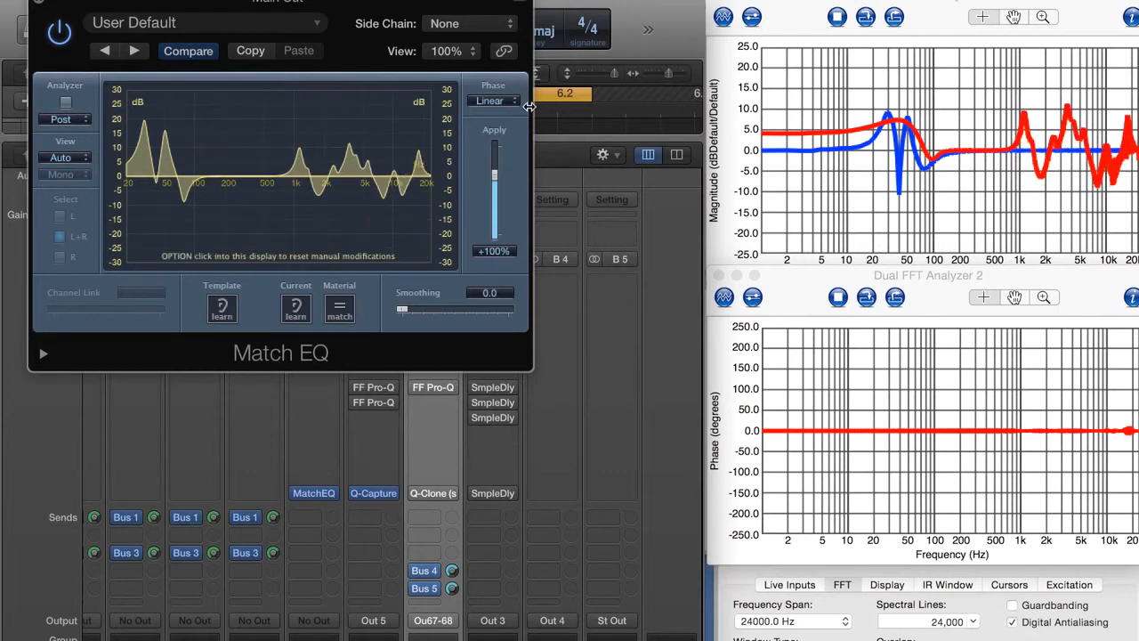
Set the Match EQ Phase mode from Linear to Min Zero so phase ripples appear
click(494, 101)
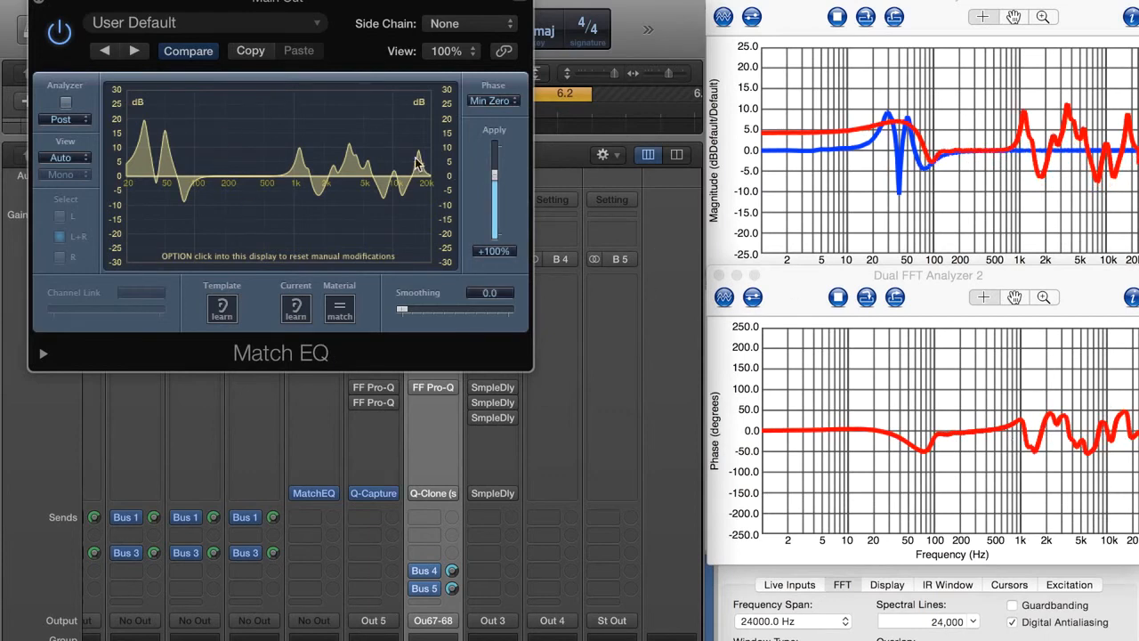
mouse_move(363, 149)
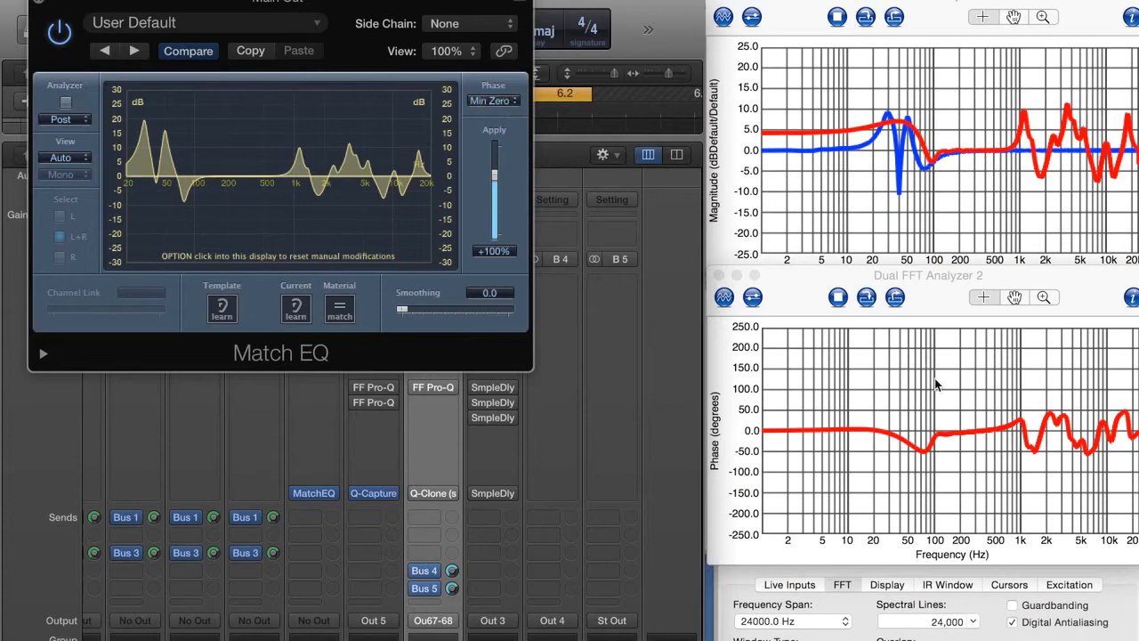
mouse_move(804, 280)
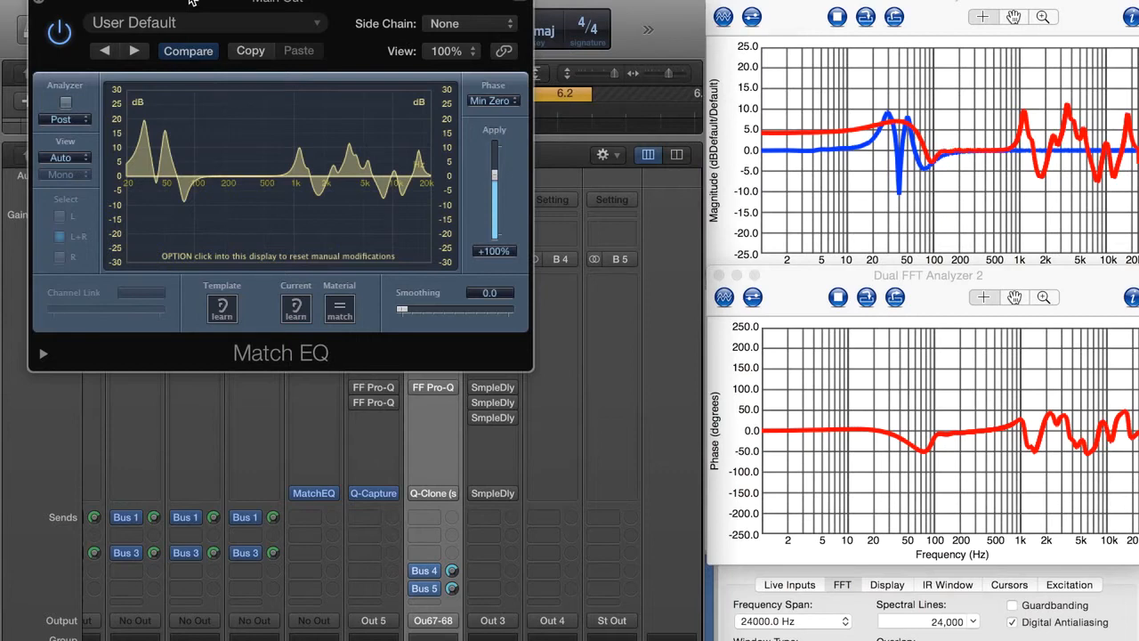
mouse_move(311, 160)
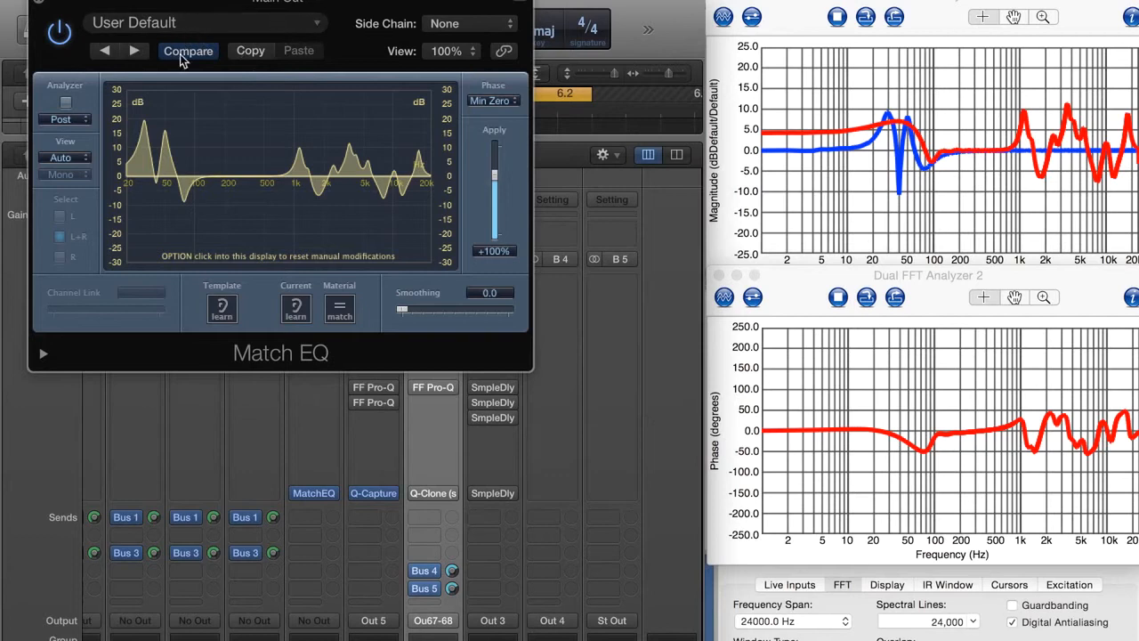
mouse_move(405, 250)
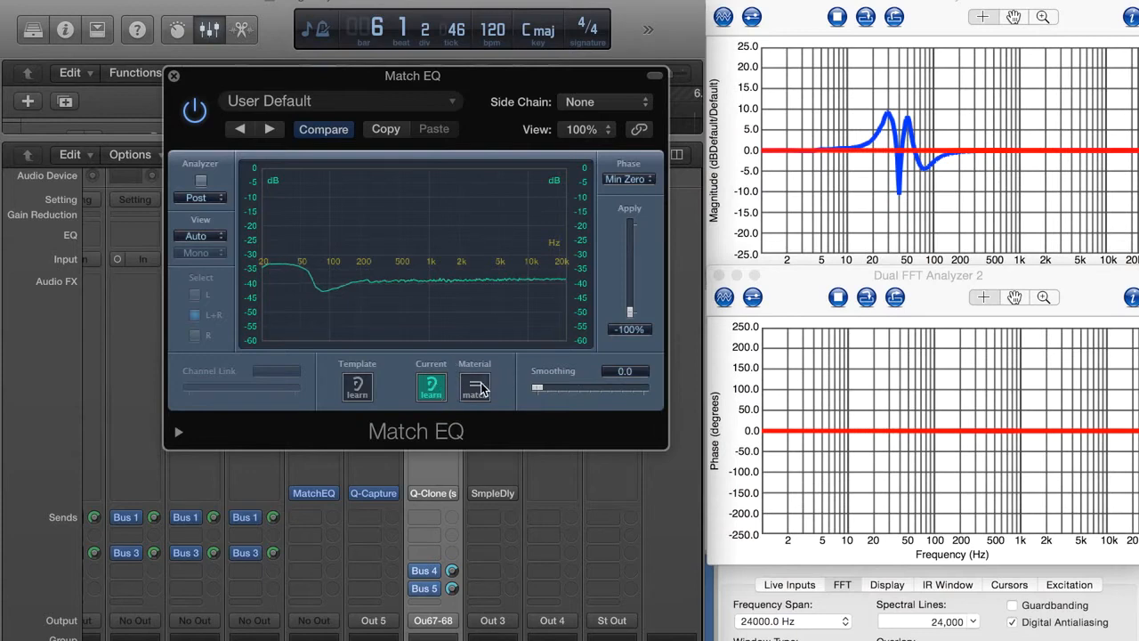
Match the material to the learned Current spectrum at -100% apply, flattening the red traces
click(474, 387)
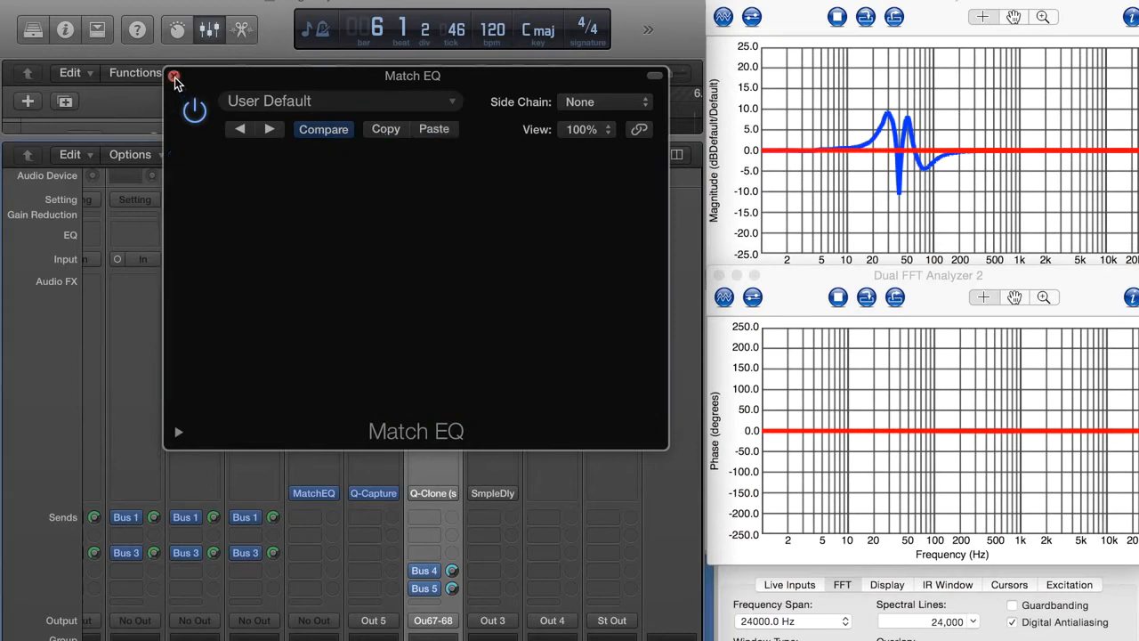
Draw a sharp low-frequency peak near 40 Hz in the Main Out Match EQ, Phase on Min Zero
click(175, 77)
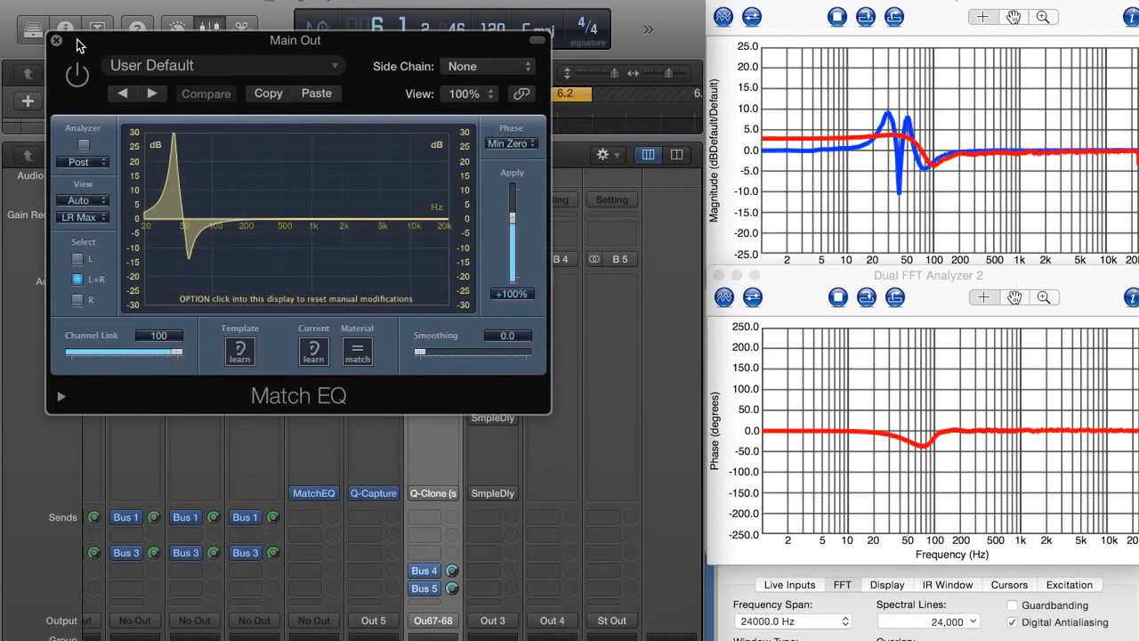
click(57, 41)
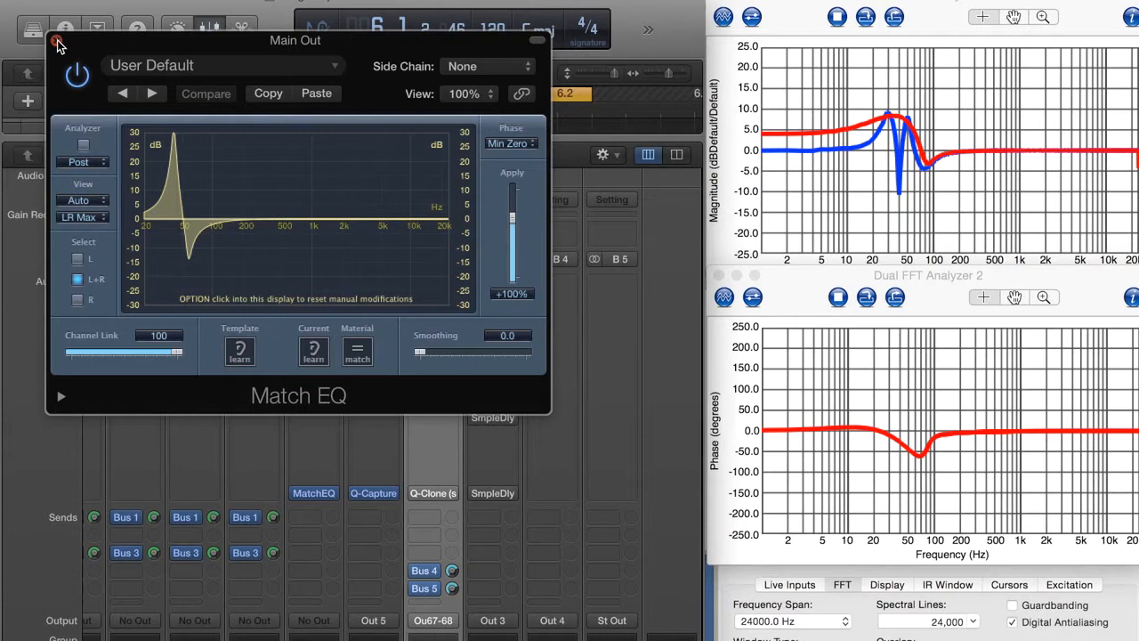
Enable the 352-sample Sample Delay on the Ref channel so the red traces flatten
click(55, 45)
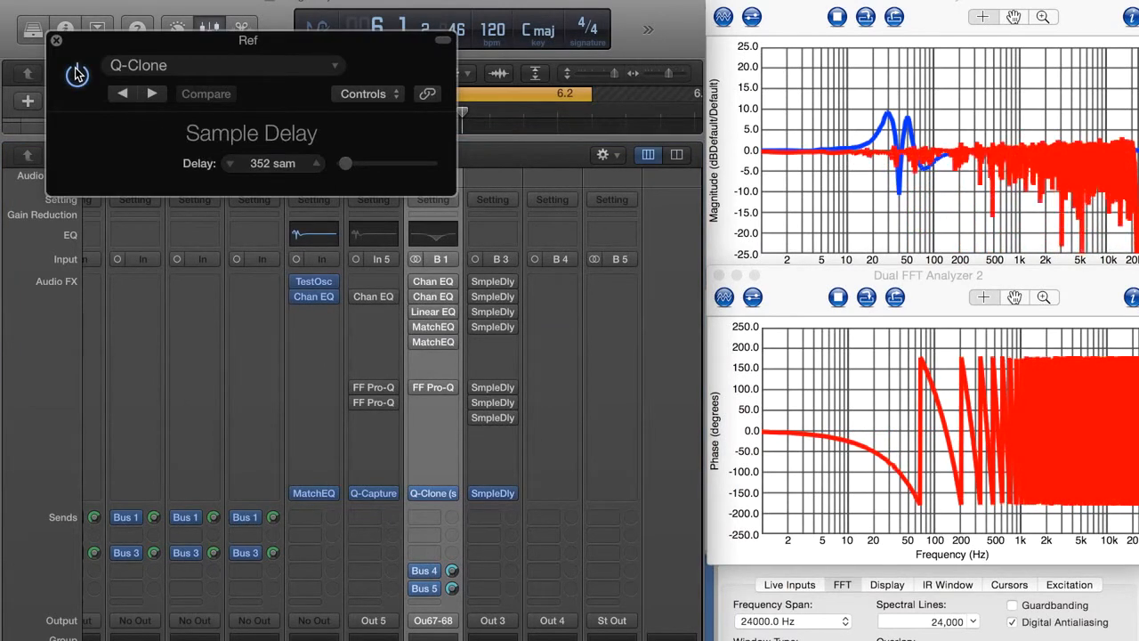
click(77, 75)
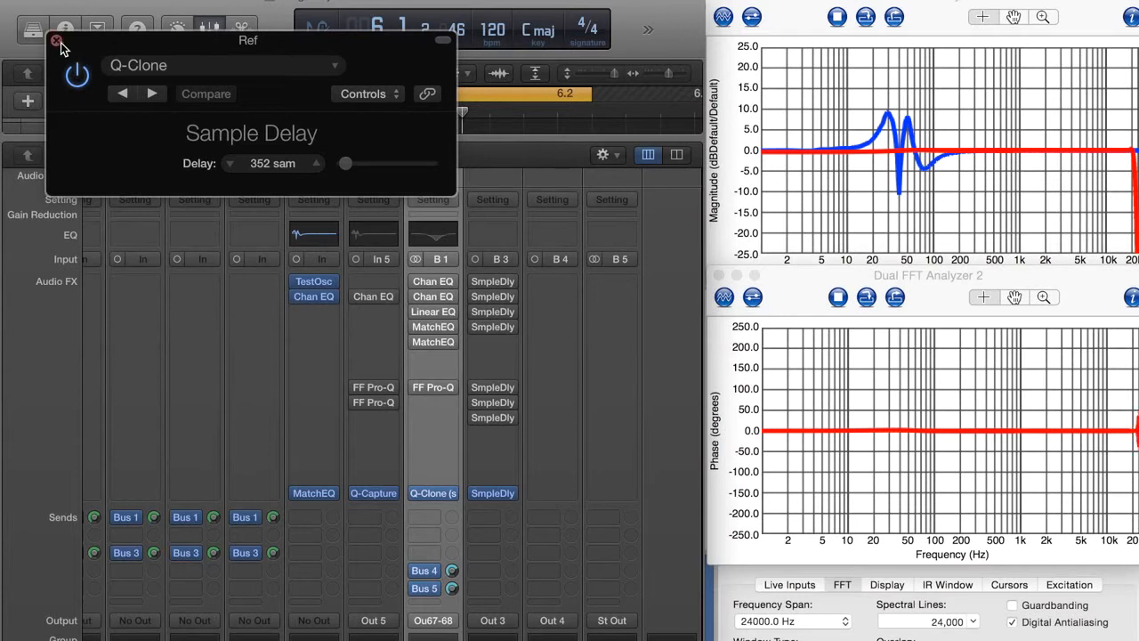
Toggle the Q-Captr Channel EQ power and bring up Q-Clone on Main Out with a flat curve
click(56, 42)
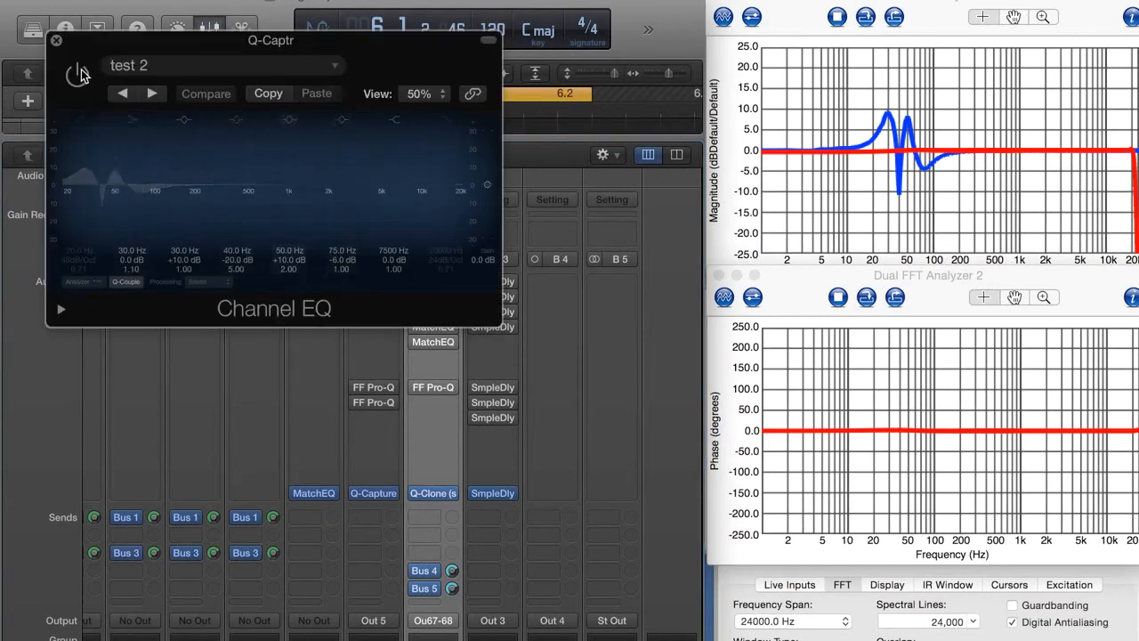
click(57, 41)
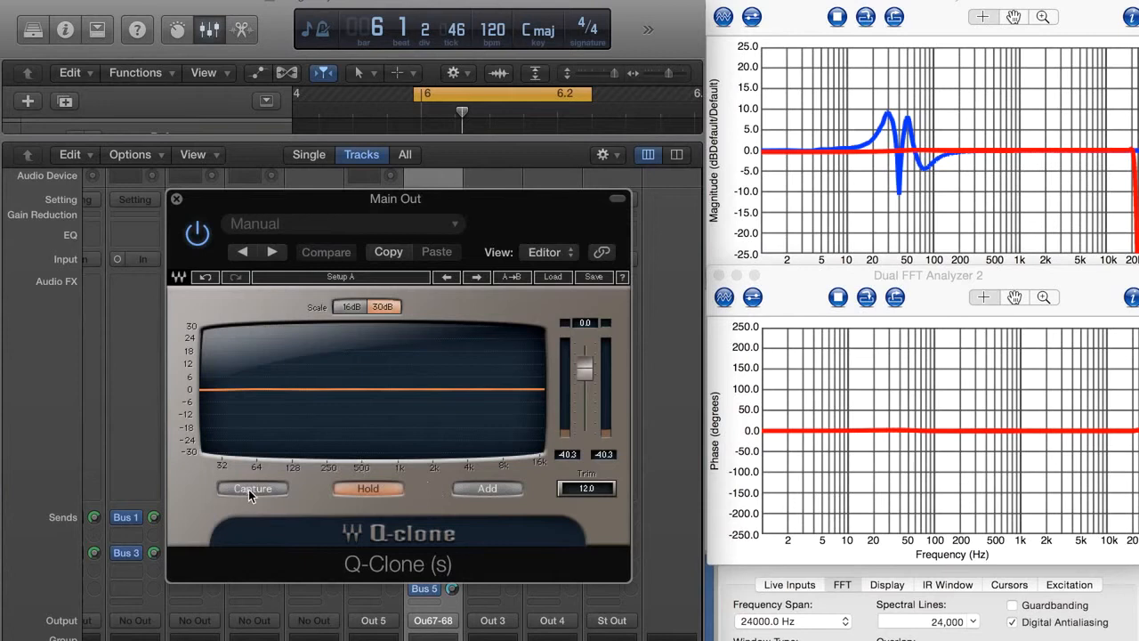
Capture the Channel EQ low-end curve into Q-Clone so red matches the blue snapshot
click(252, 489)
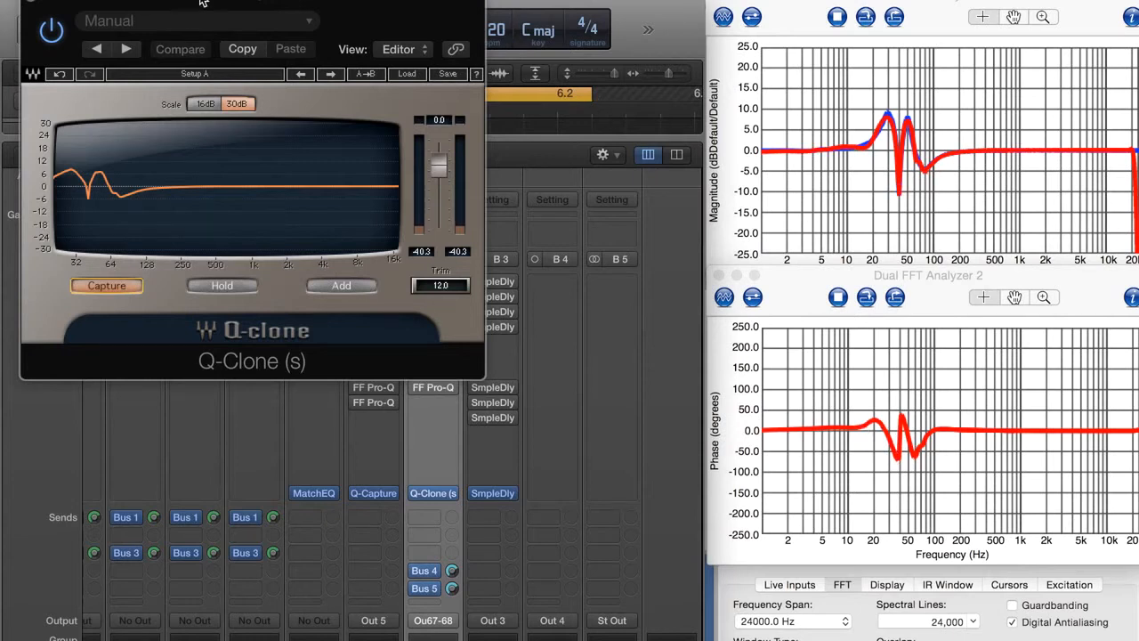
drag(205, 4, 283, 42)
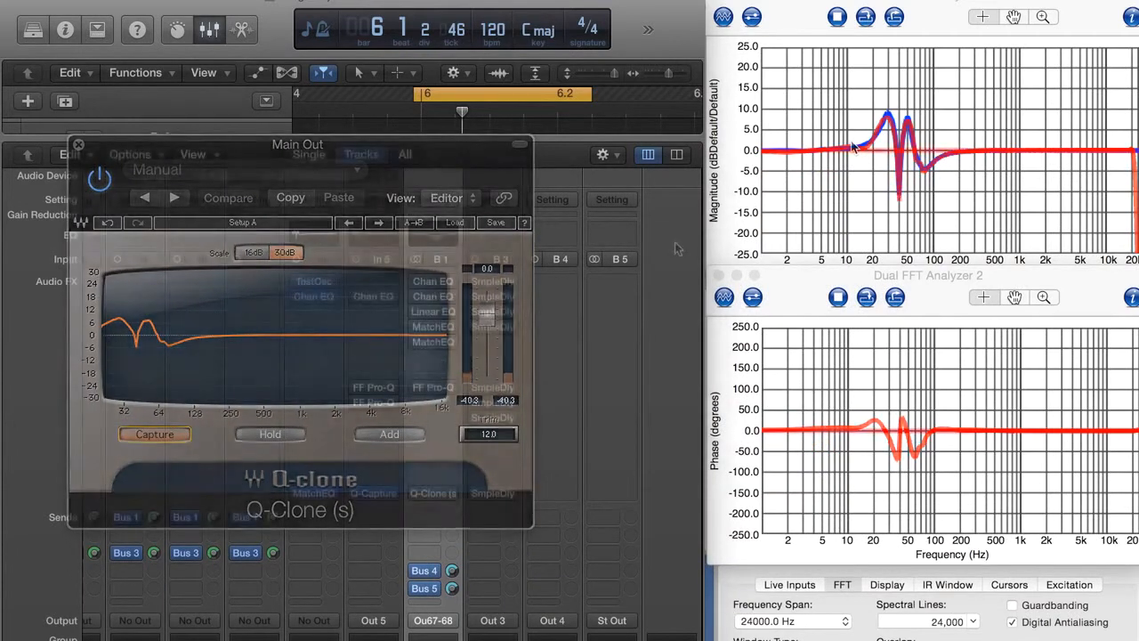
Set Q-Clone to Hold, freezing the captured low-end curve beside the linear-phase Match EQ
click(78, 144)
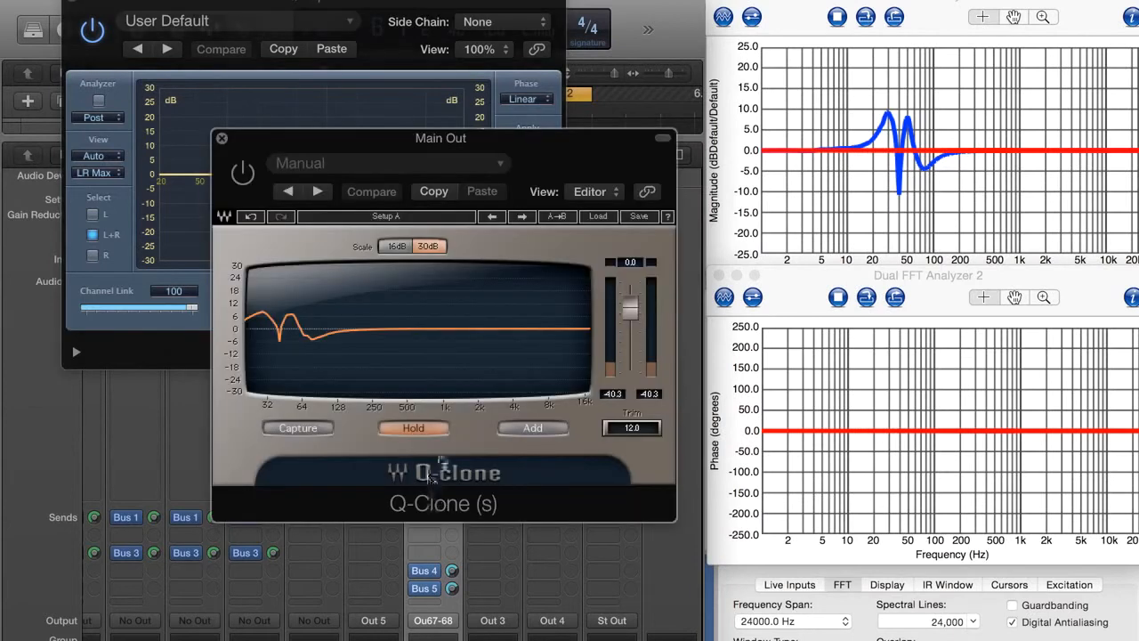
click(413, 428)
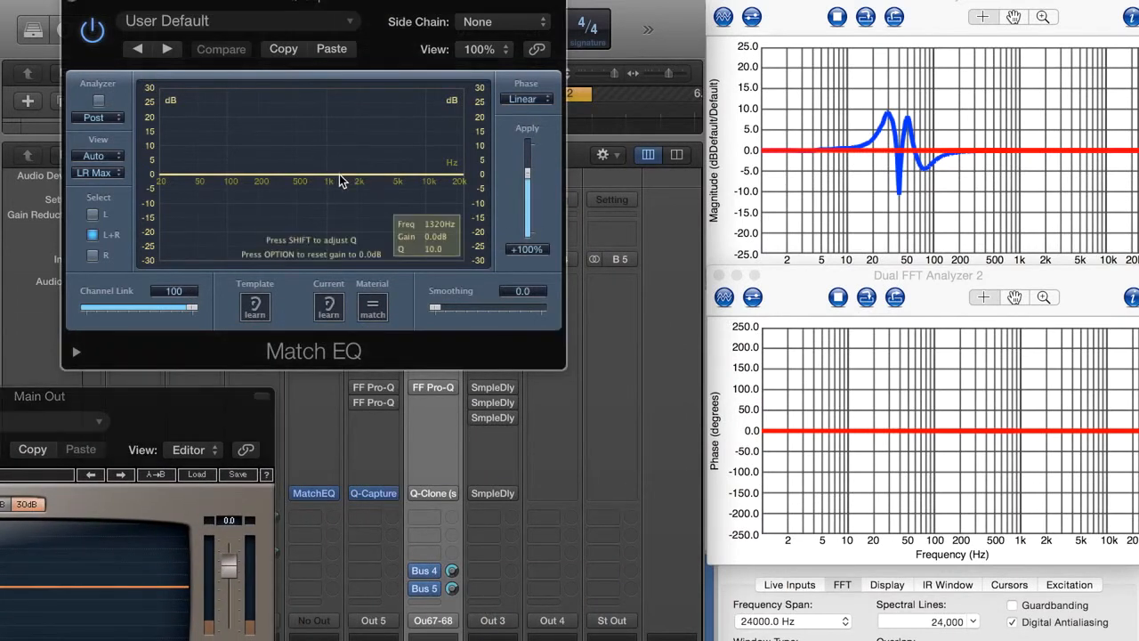
Boost a narrow Match EQ peak around 2 kHz and let Q-Clone capture it
drag(365, 173, 365, 151)
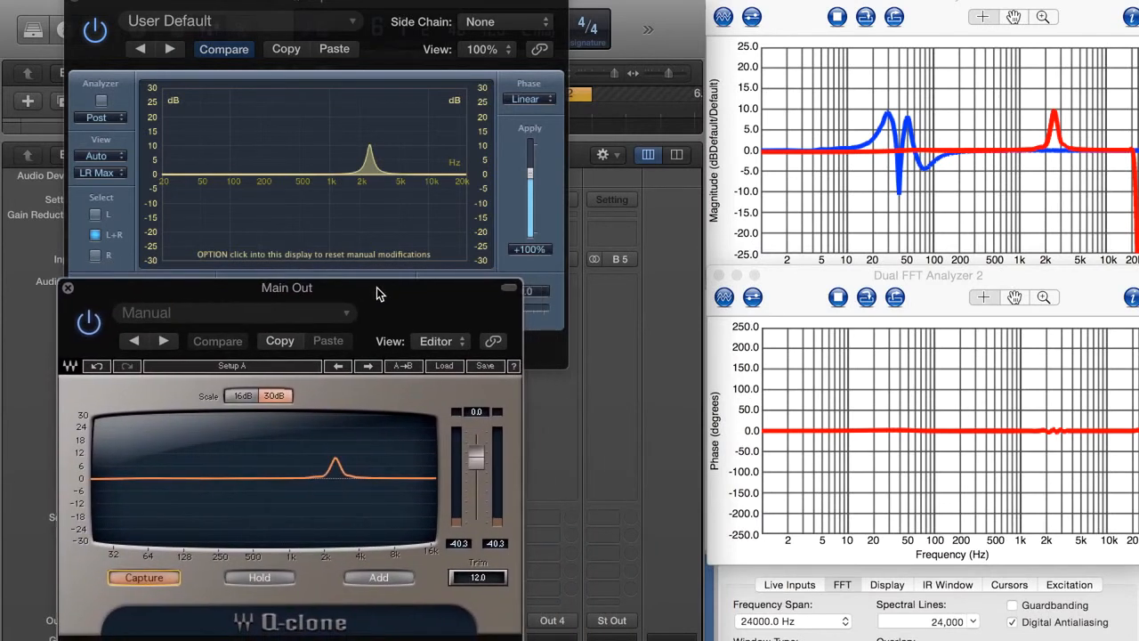
drag(287, 286, 251, 283)
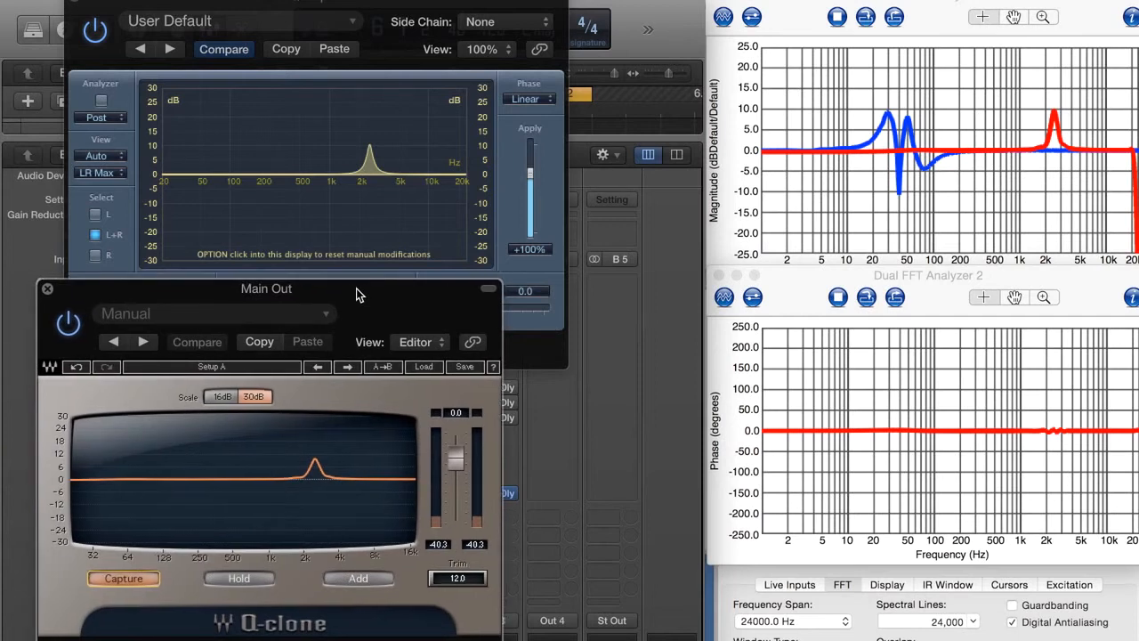
drag(267, 287, 258, 283)
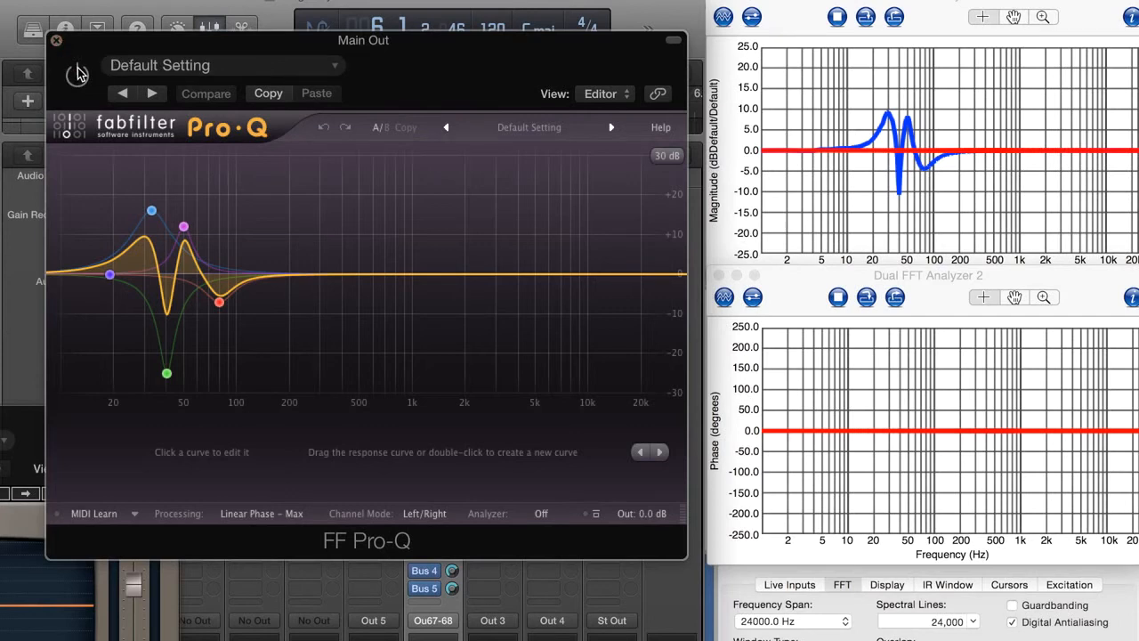
Enable the reference strip's third SmpleDly at the Pro-Q Linear Max preset, 4576 samples
click(78, 74)
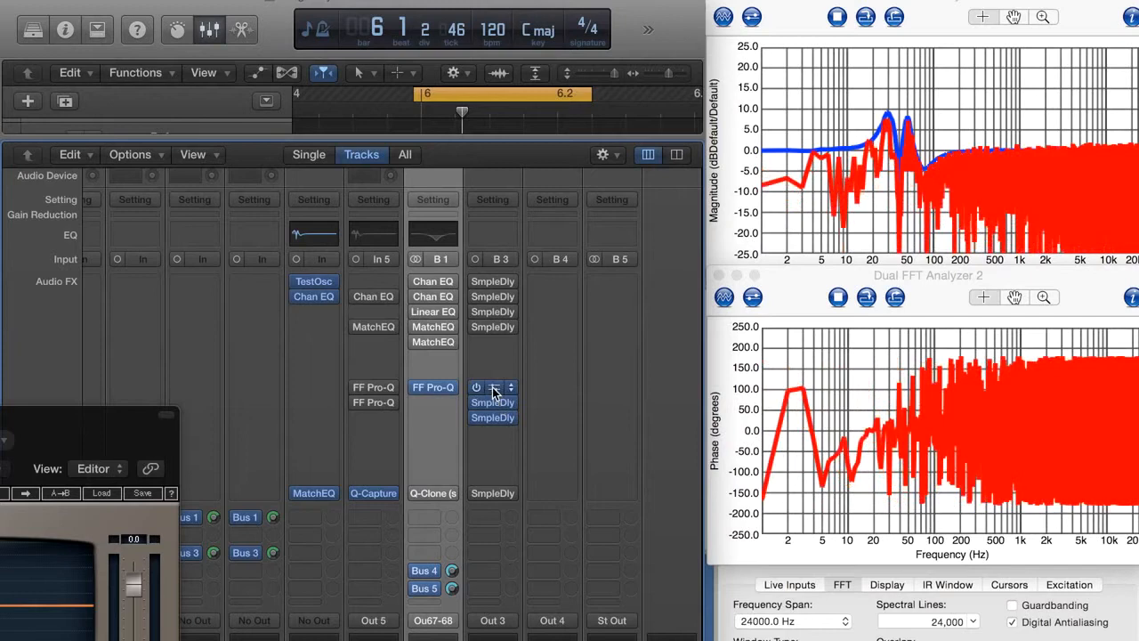
click(492, 401)
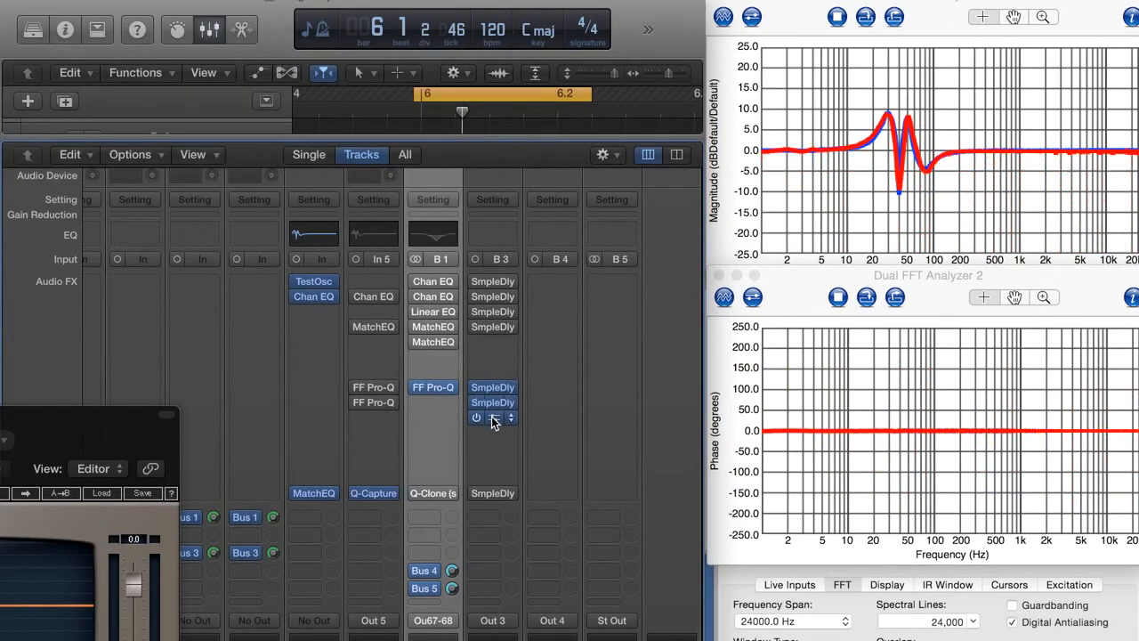
click(492, 419)
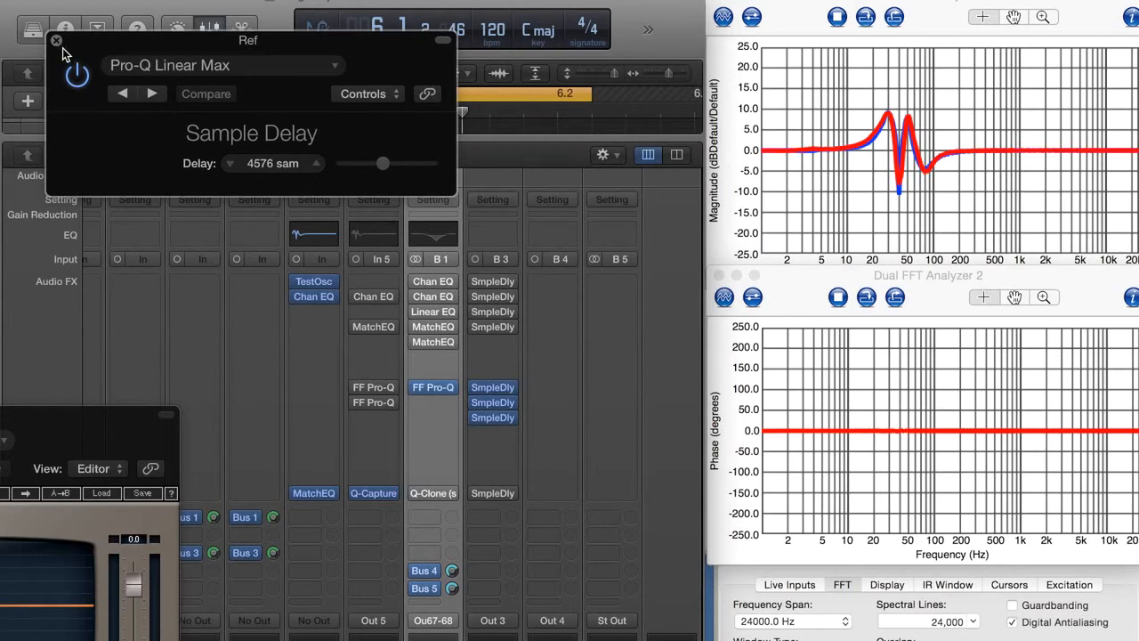
click(56, 40)
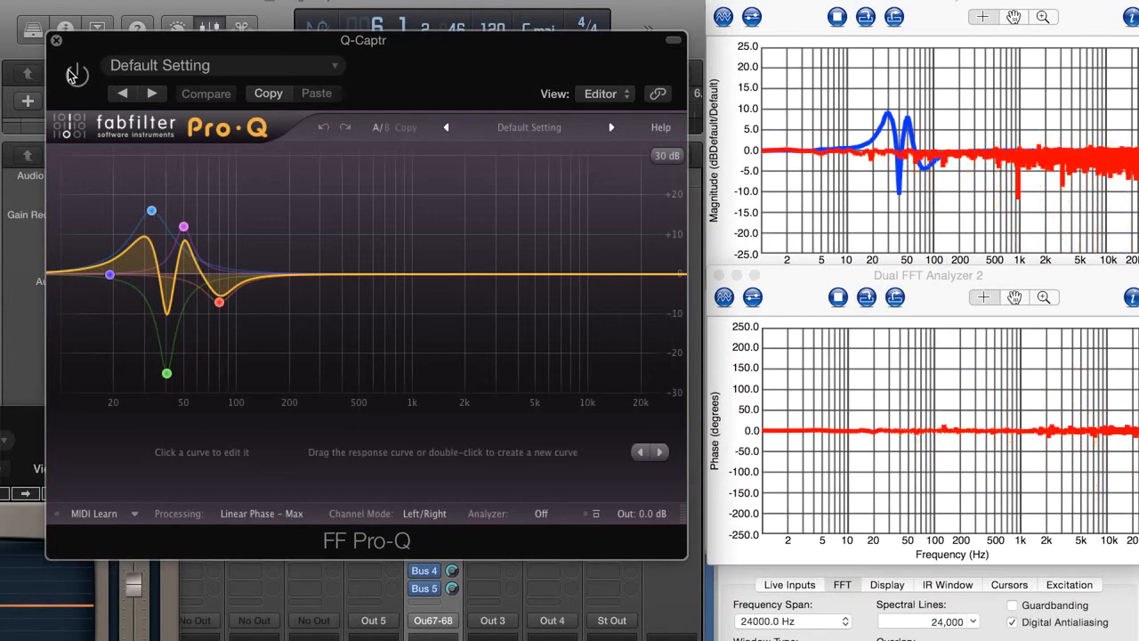
Hold the captured Pro-Q low-end curve in Q-Clone so the clone follows the original
click(56, 40)
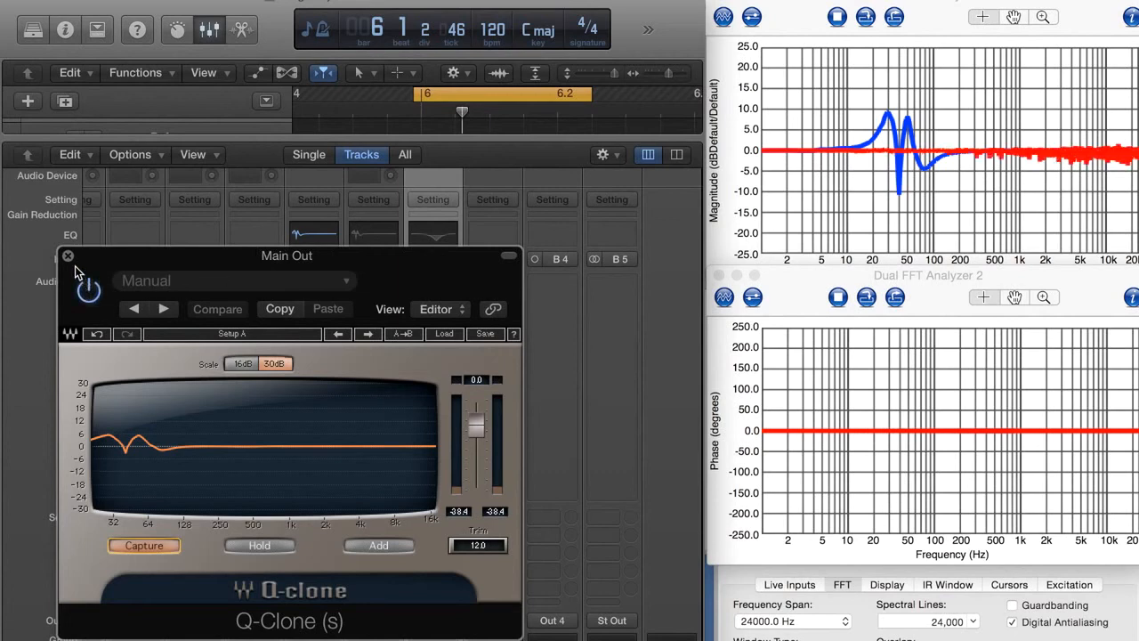
click(68, 257)
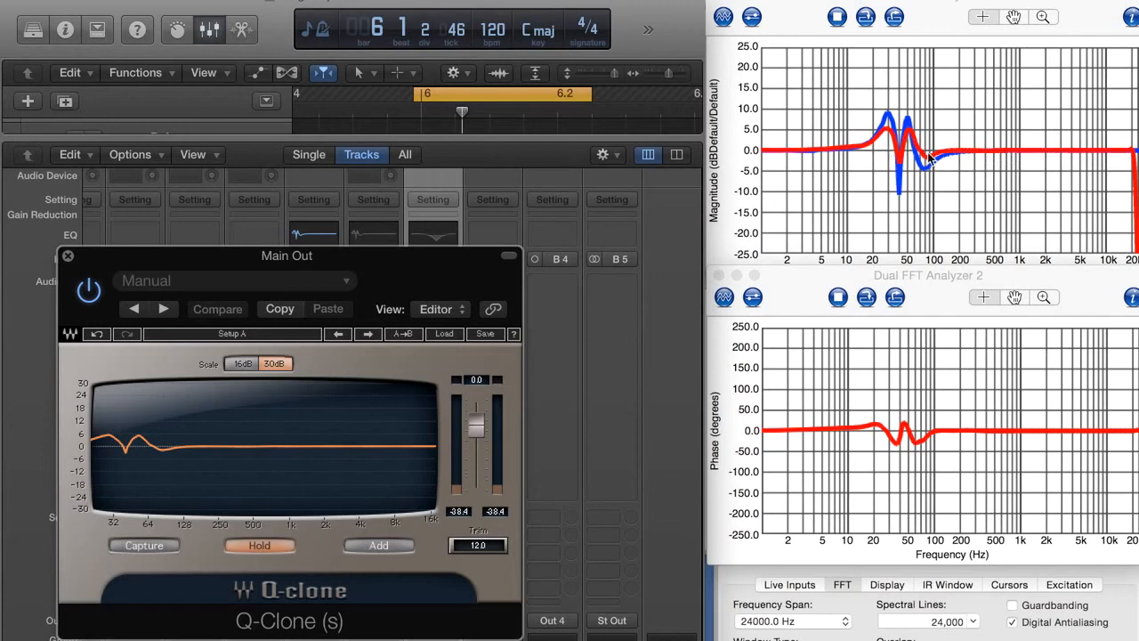
mouse_move(178, 269)
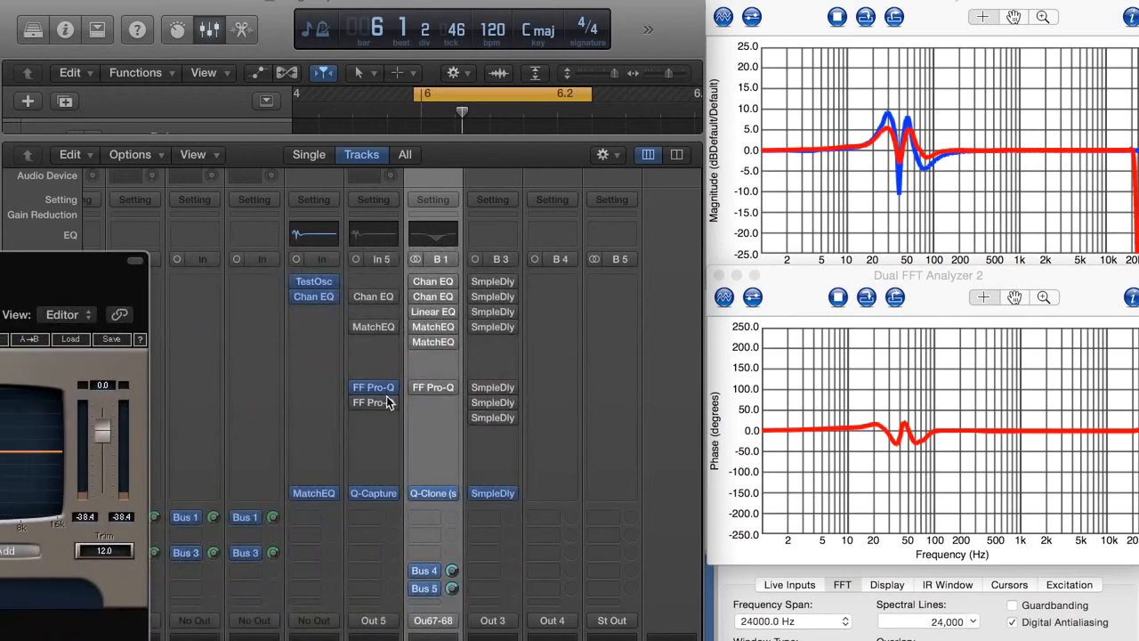
Switch the In 5 Pro-Q to steeper low-end bands and recapture its curve into Q-Clone
double_click(373, 387)
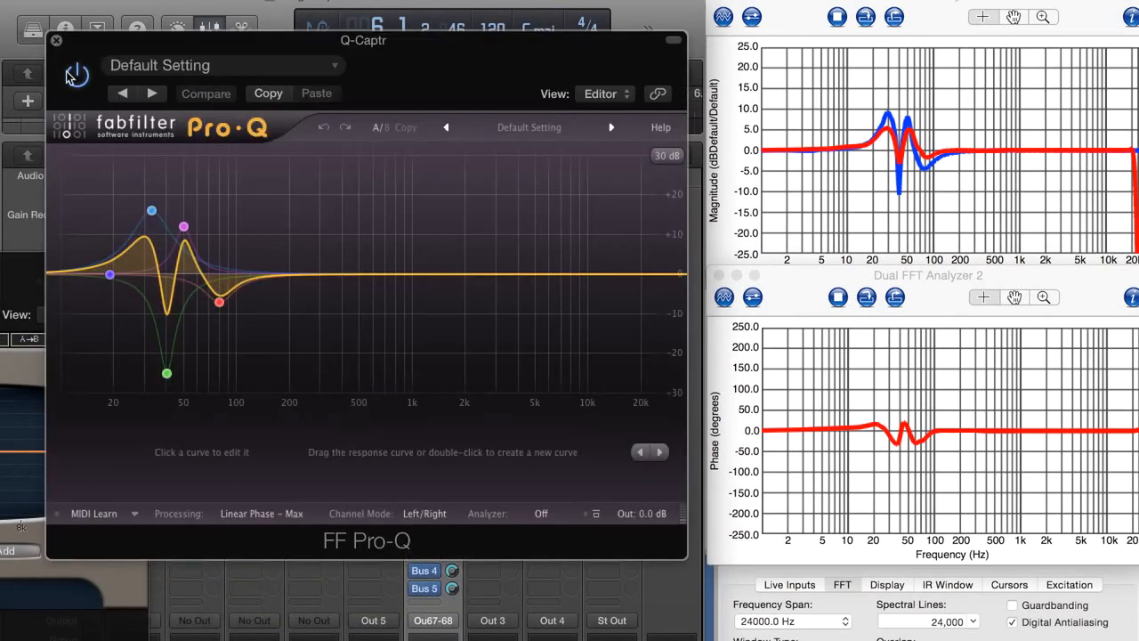
click(56, 41)
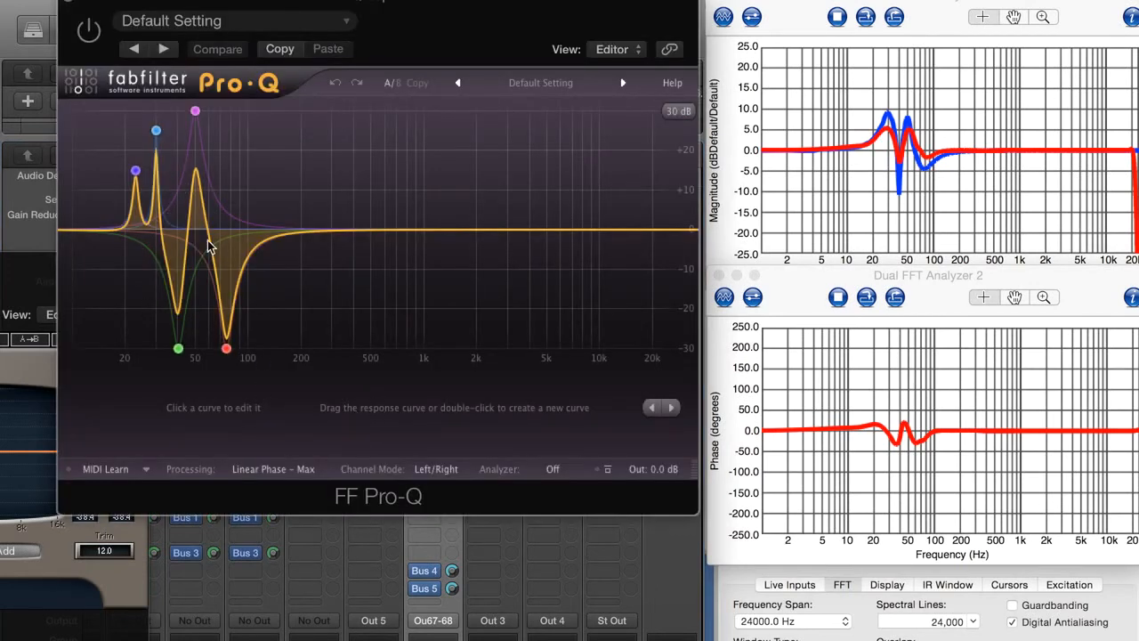
mouse_move(26, 271)
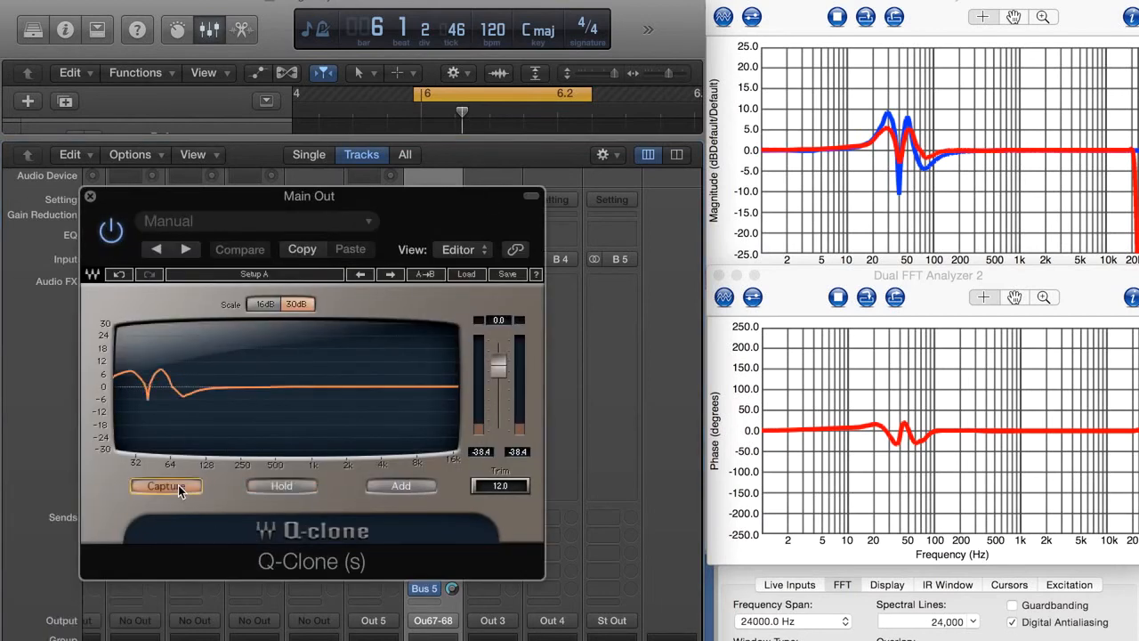
click(166, 486)
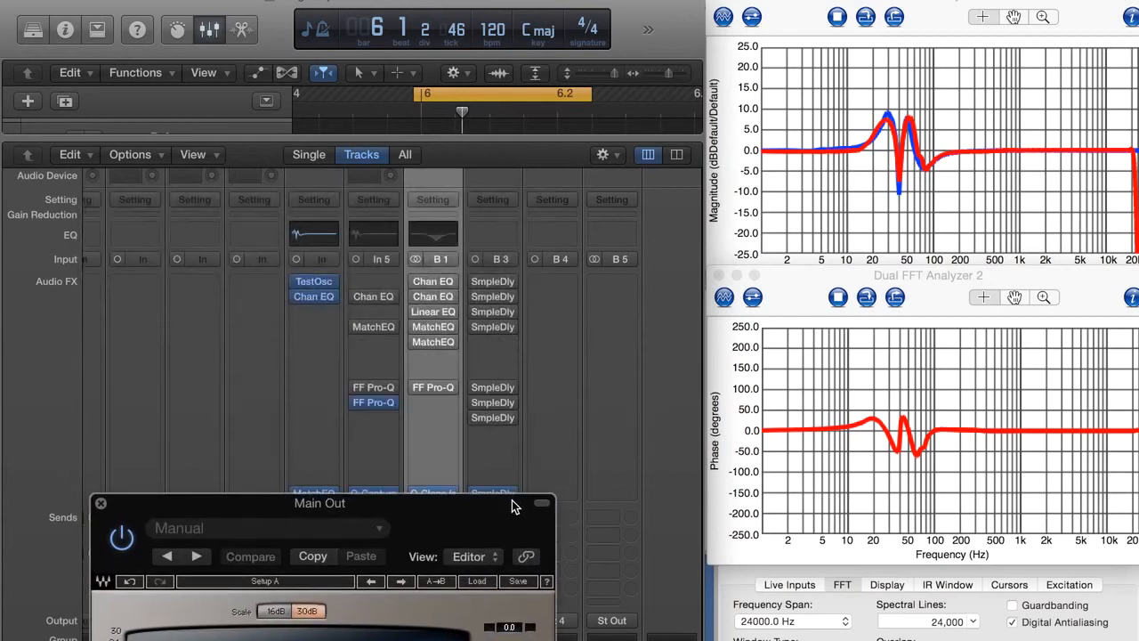
drag(319, 503, 283, 222)
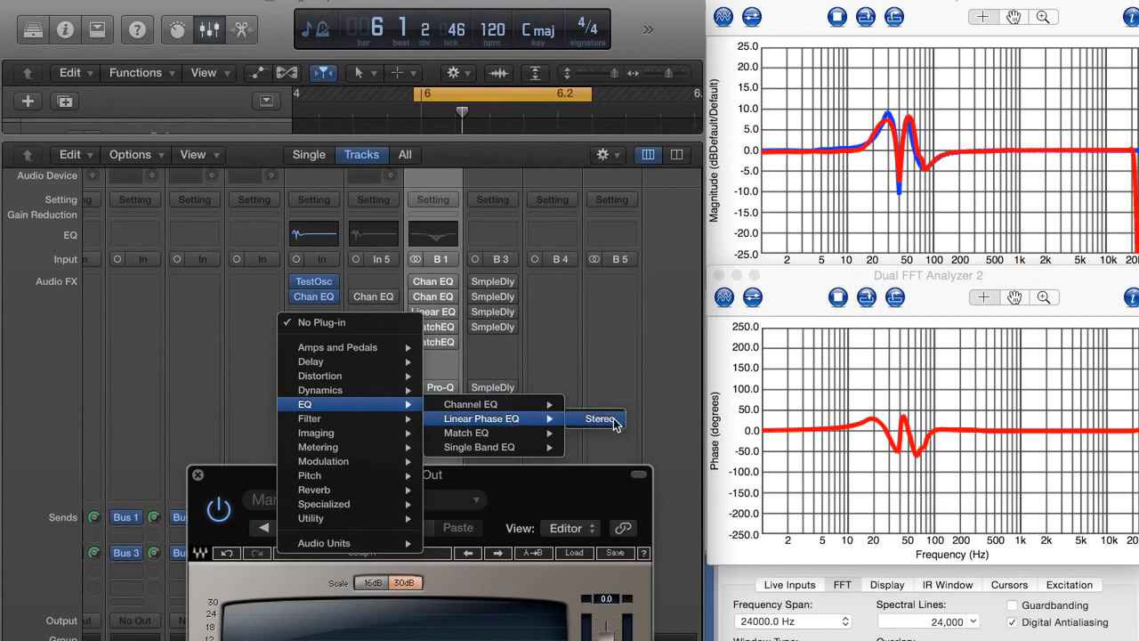
Swap the slot to Linear Phase EQ, back to stereo Match EQ, and capture its high-frequency curve into Q-Clone
click(600, 419)
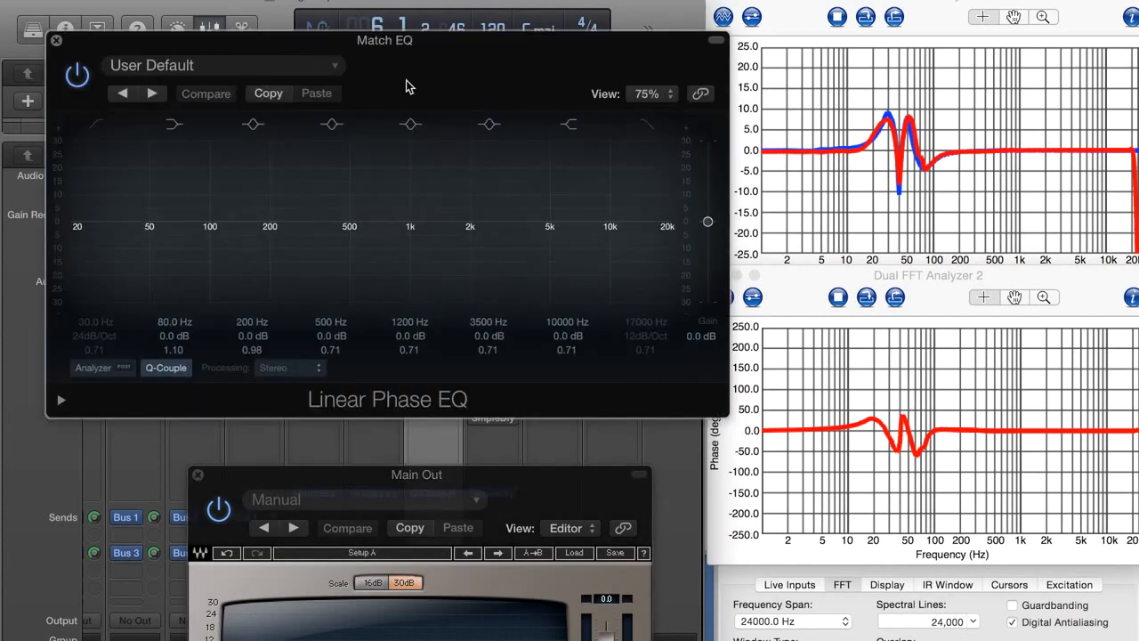
click(56, 41)
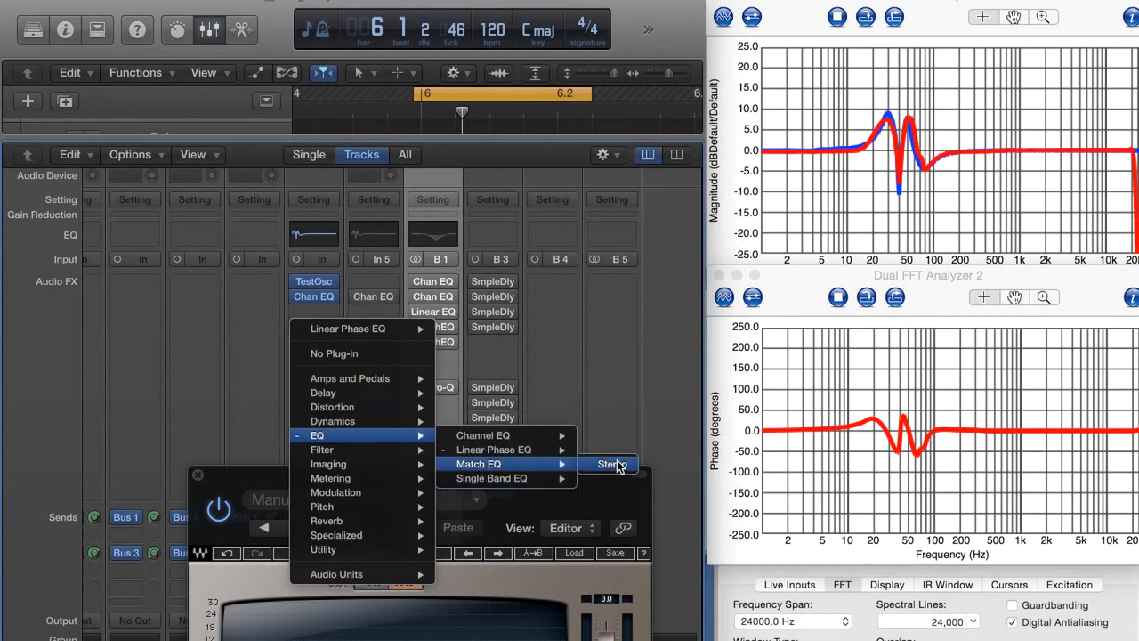
click(610, 464)
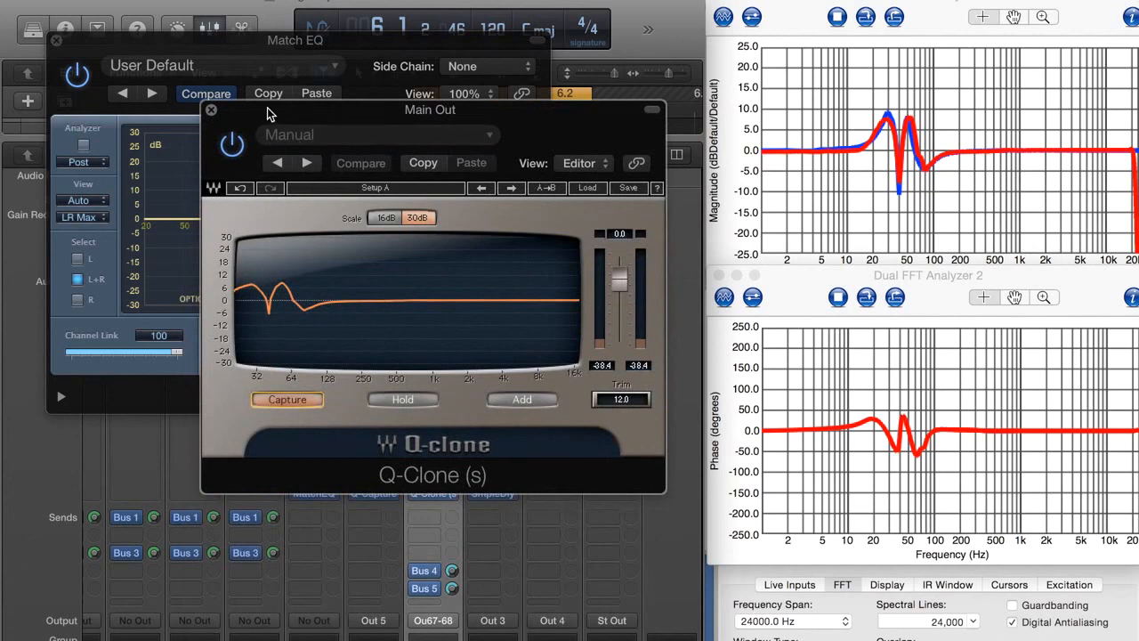
click(211, 109)
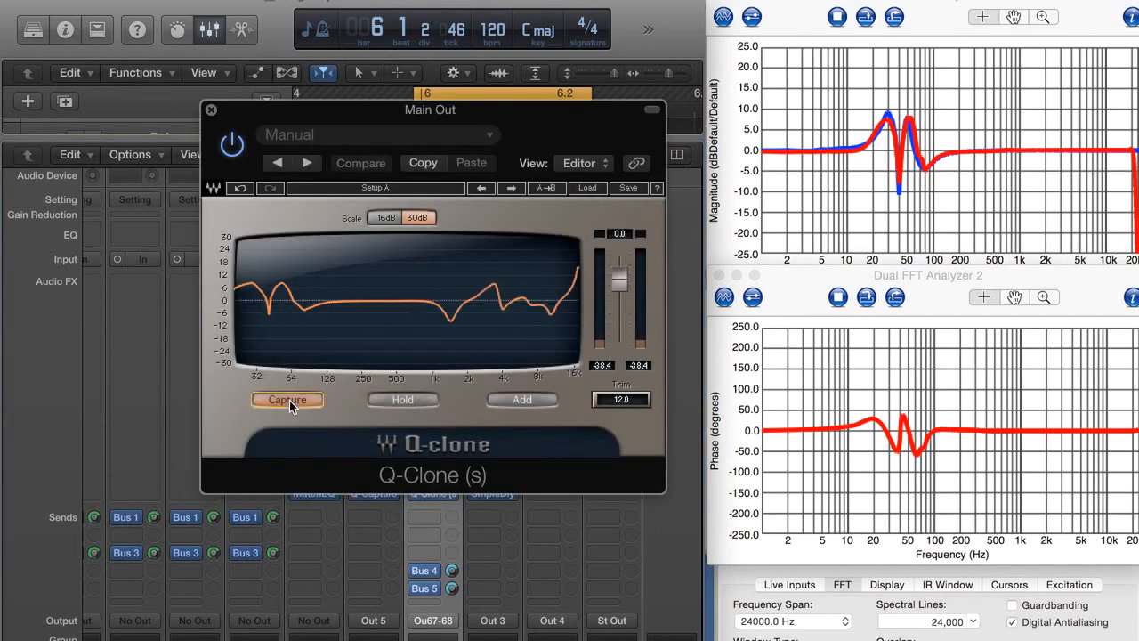
click(286, 399)
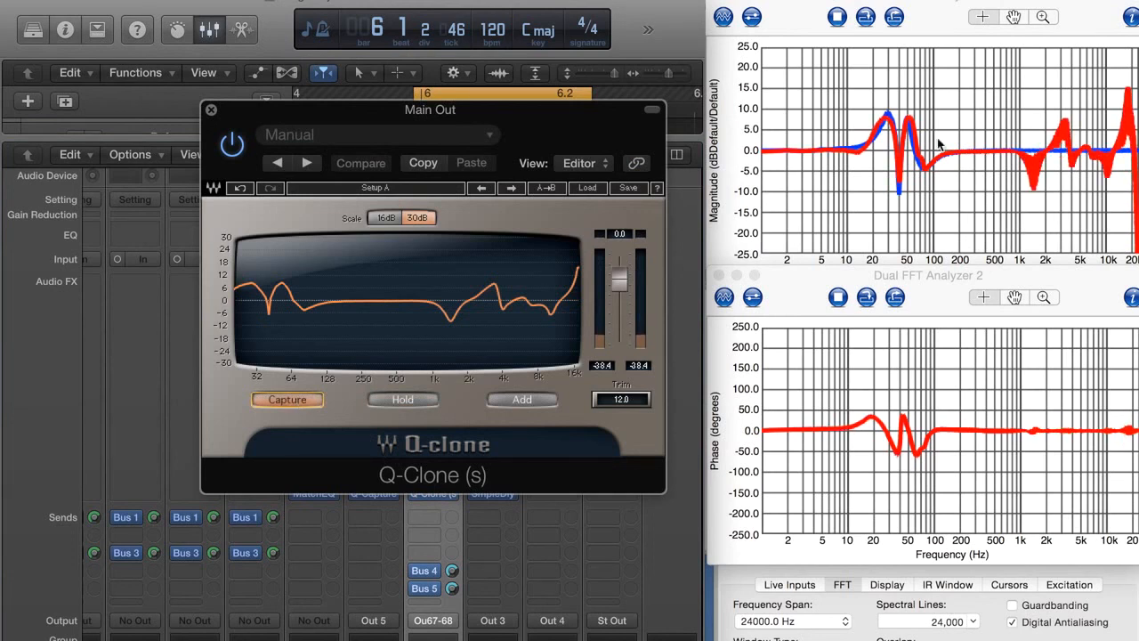